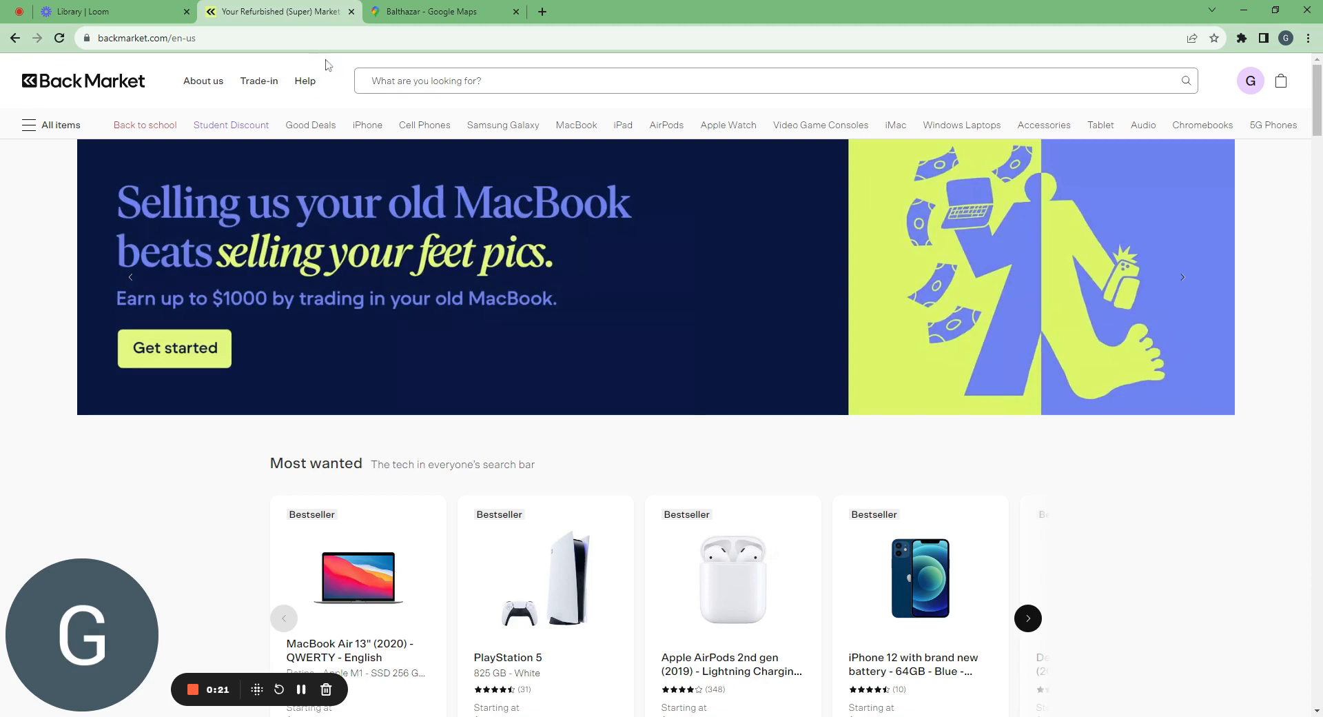
Step: Search the Back Market store for 'iphone 14 pro 256'
type("iphone 14 pro 256")
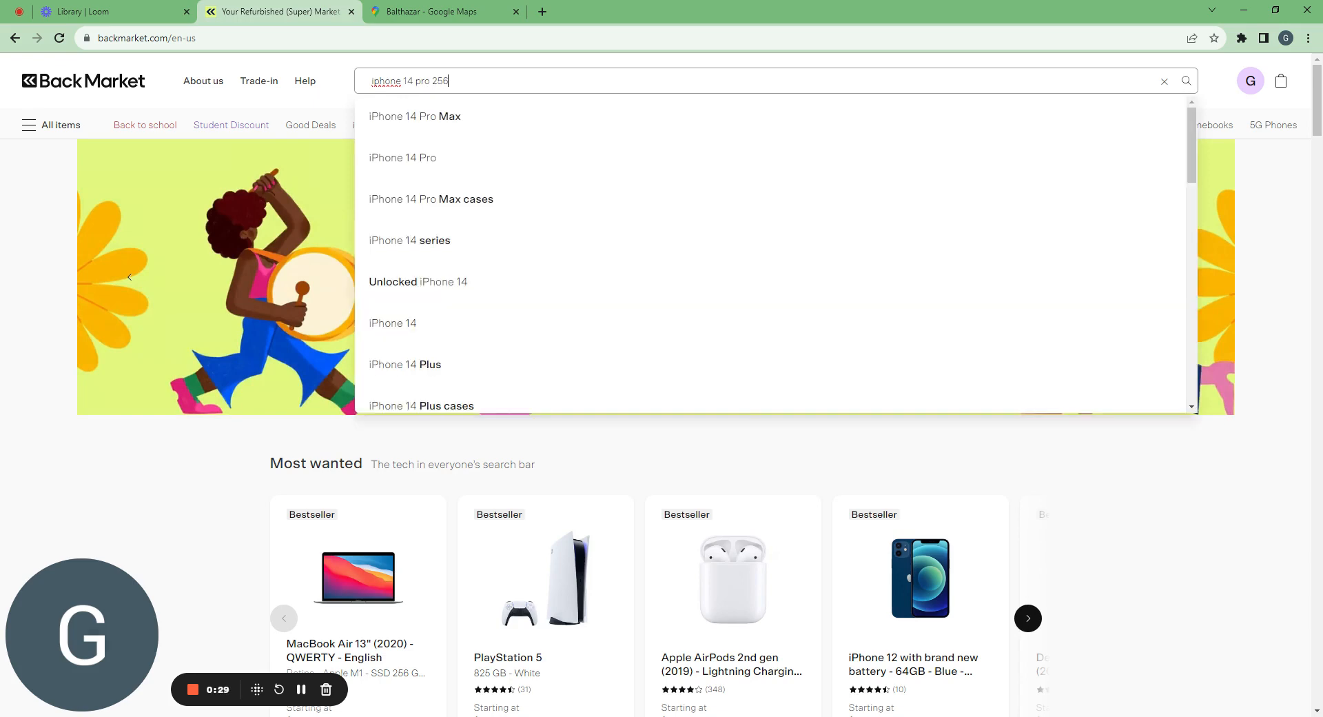
key("enter")
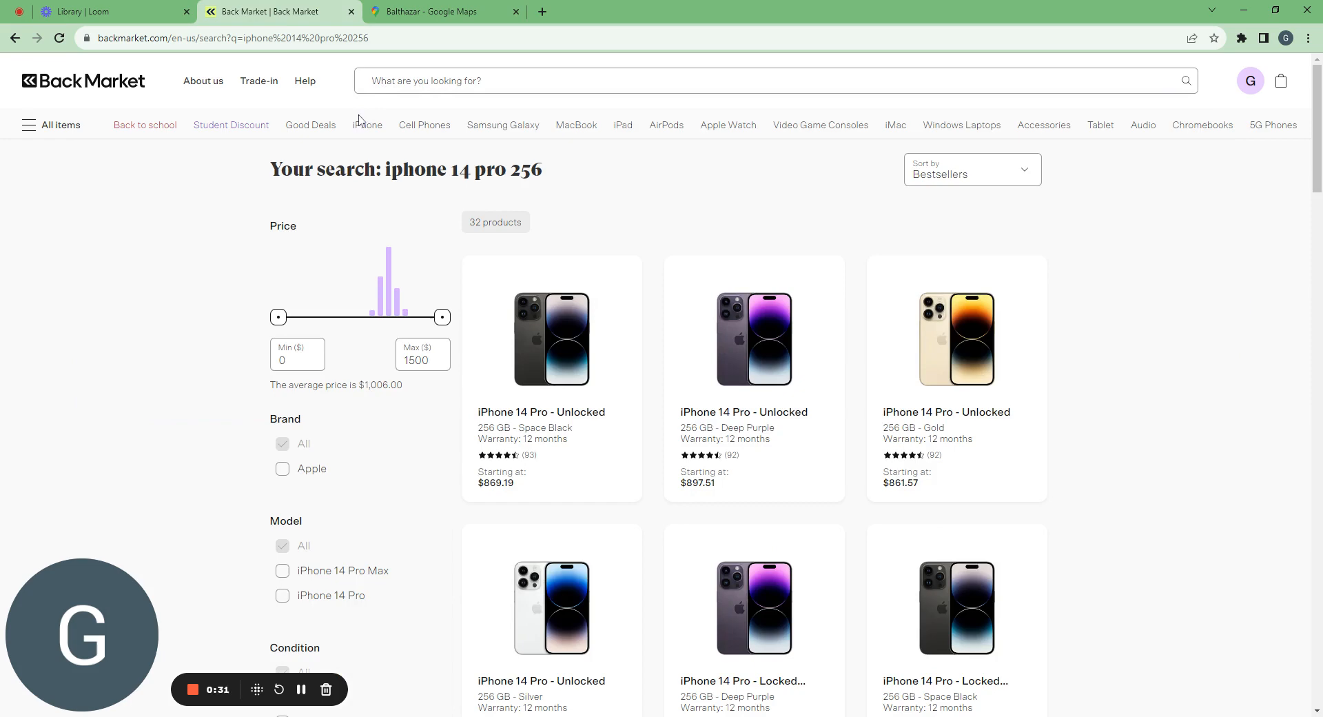
mouse_move(151, 236)
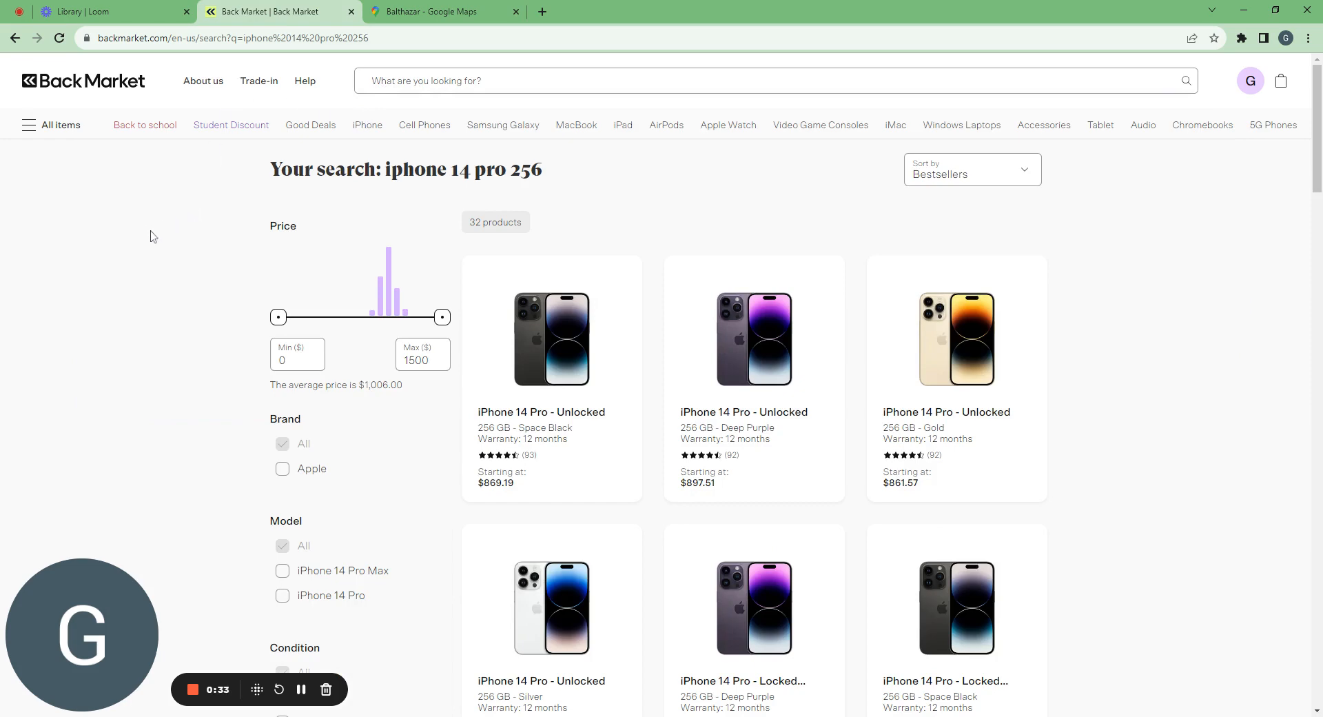
scroll("down", 3)
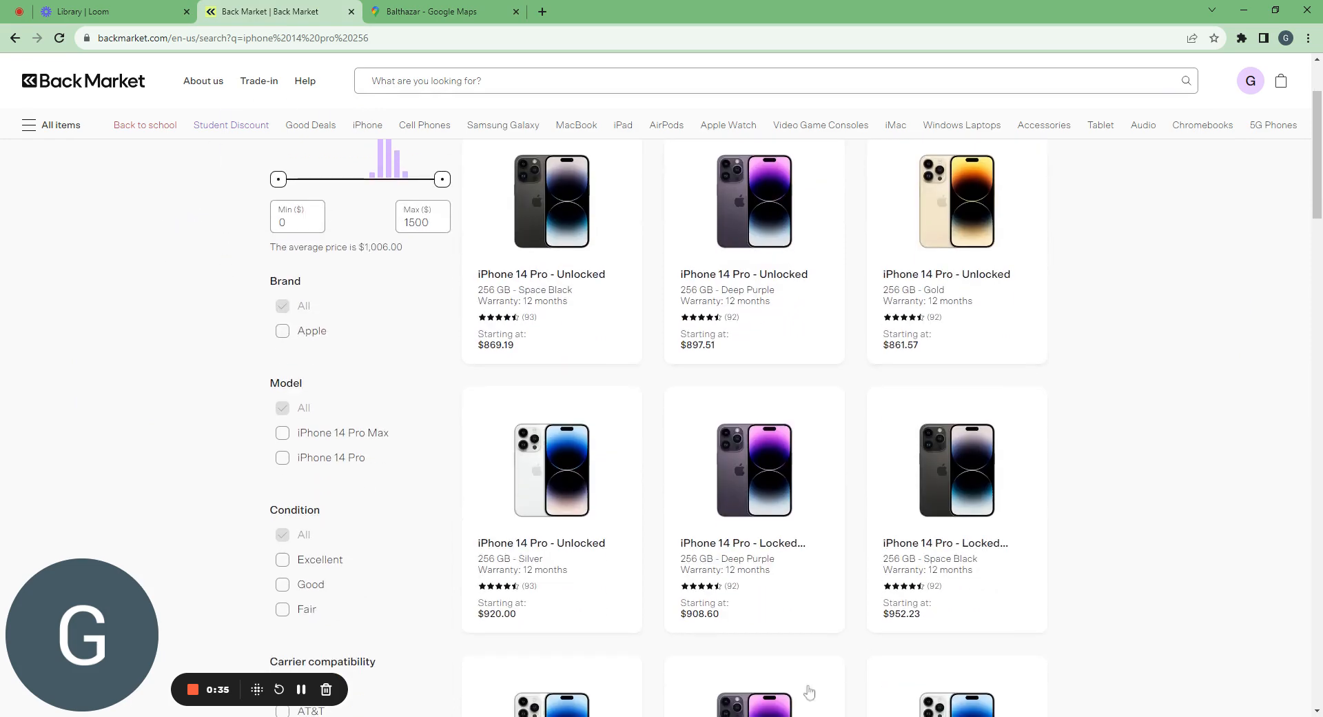
mouse_move(214, 399)
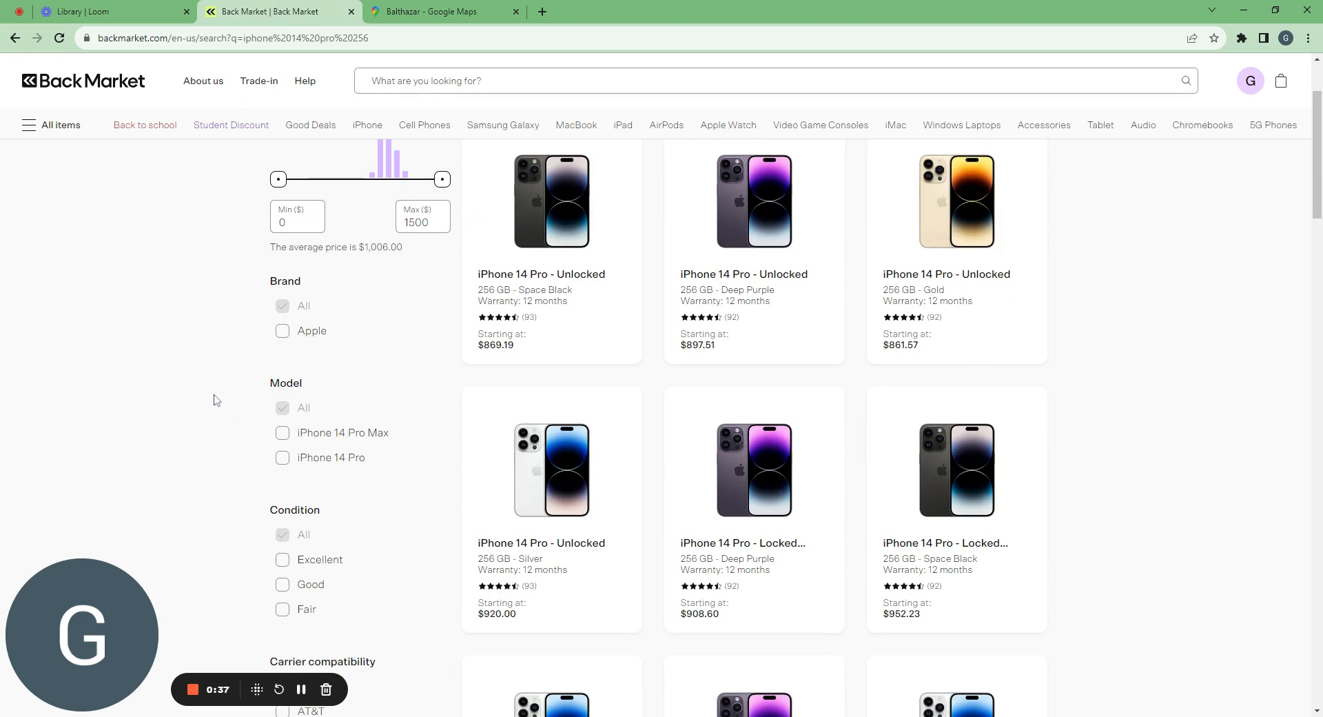
mouse_move(749, 394)
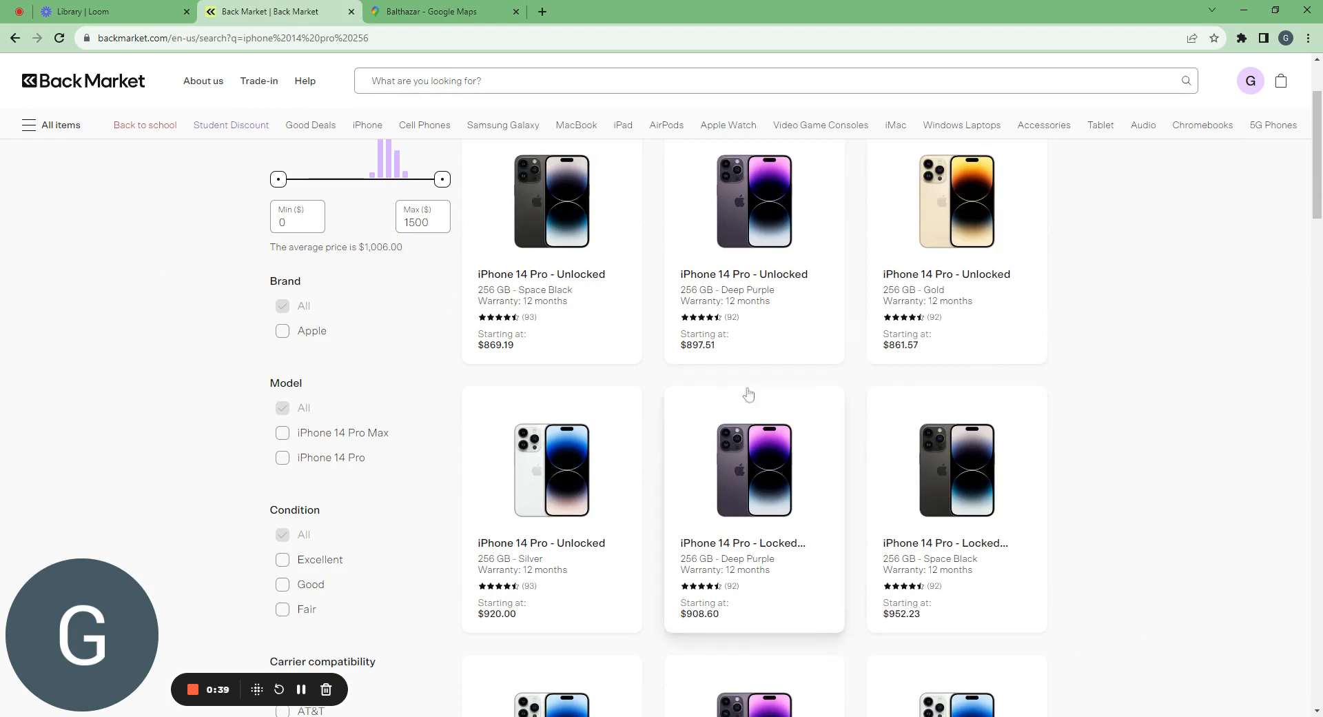
scroll("down", 3)
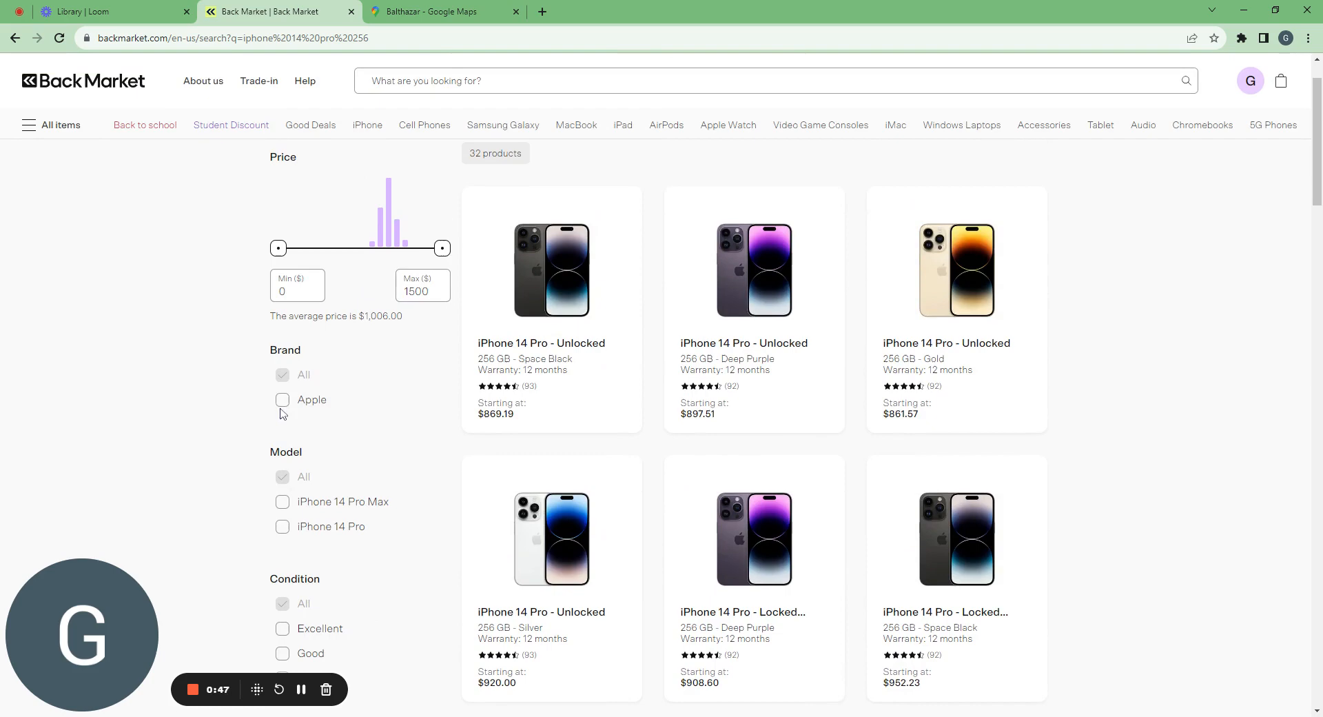
Step: Tick the Apple brand, iPhone 14 Pro model and Unlocked carrier filters
left_click(283, 399)
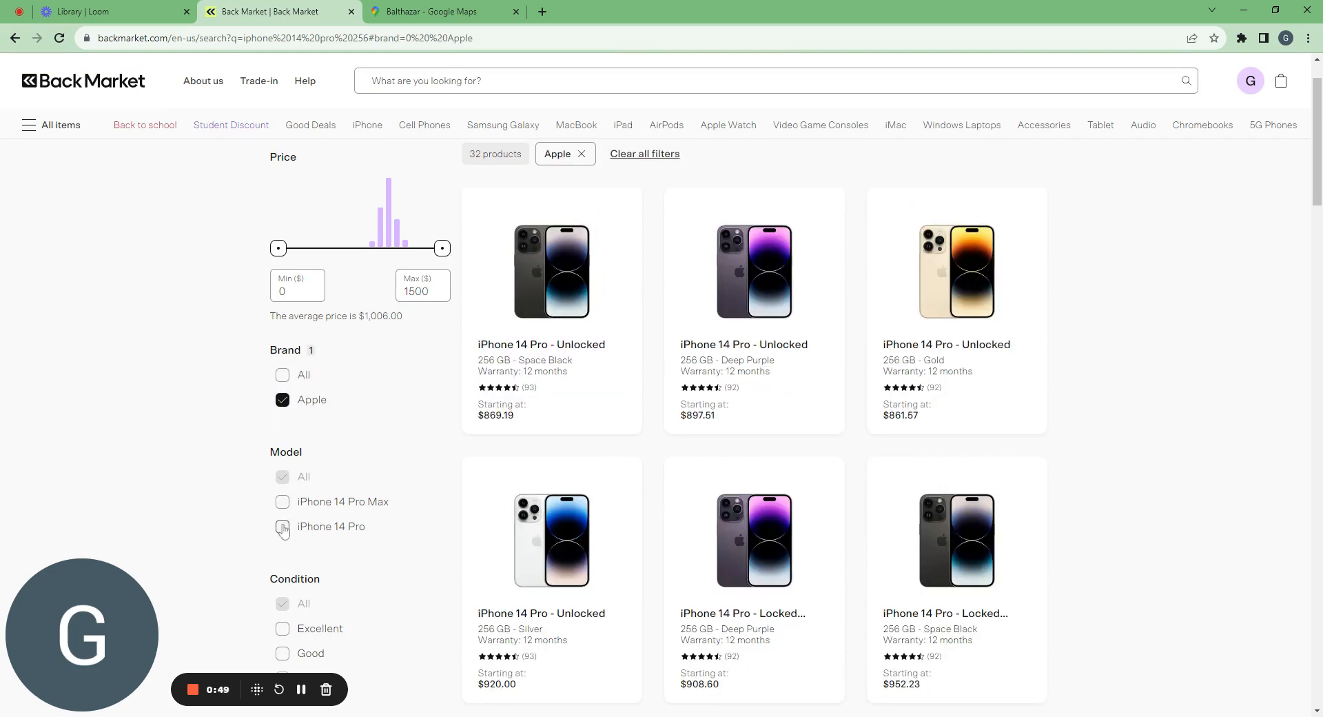
left_click(283, 525)
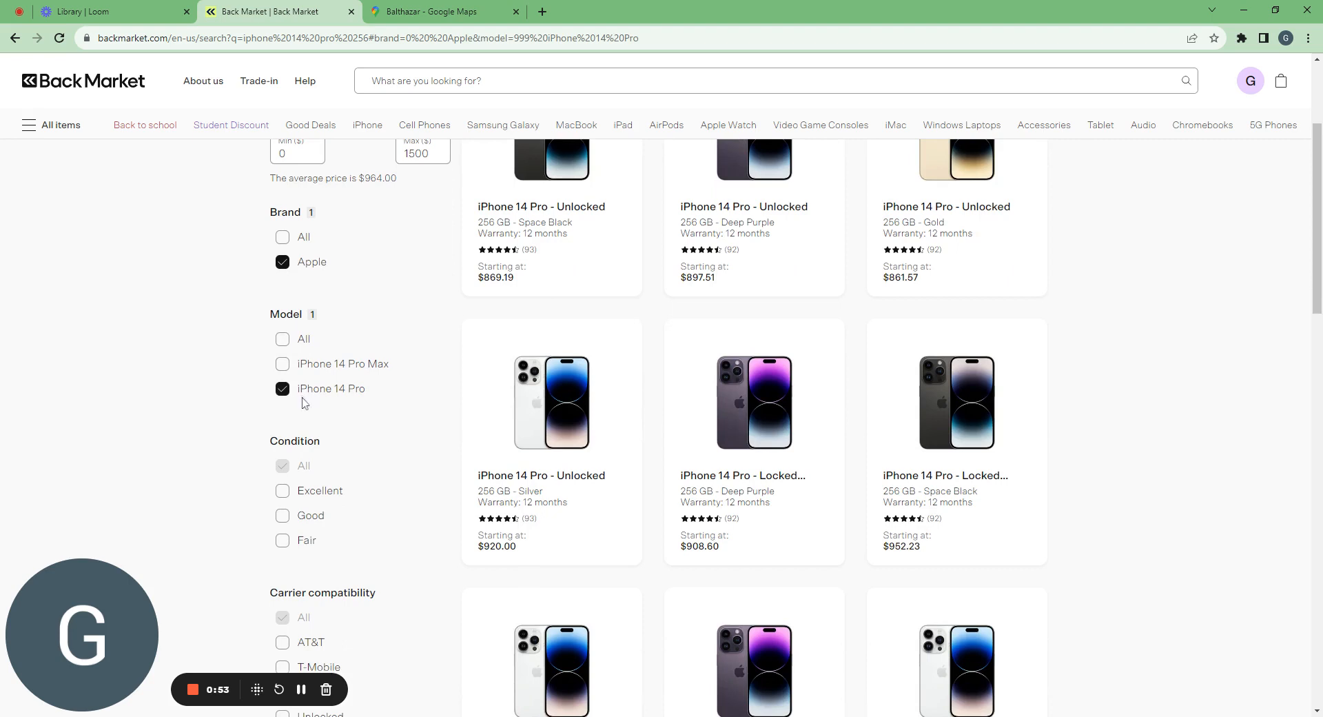
mouse_move(355, 413)
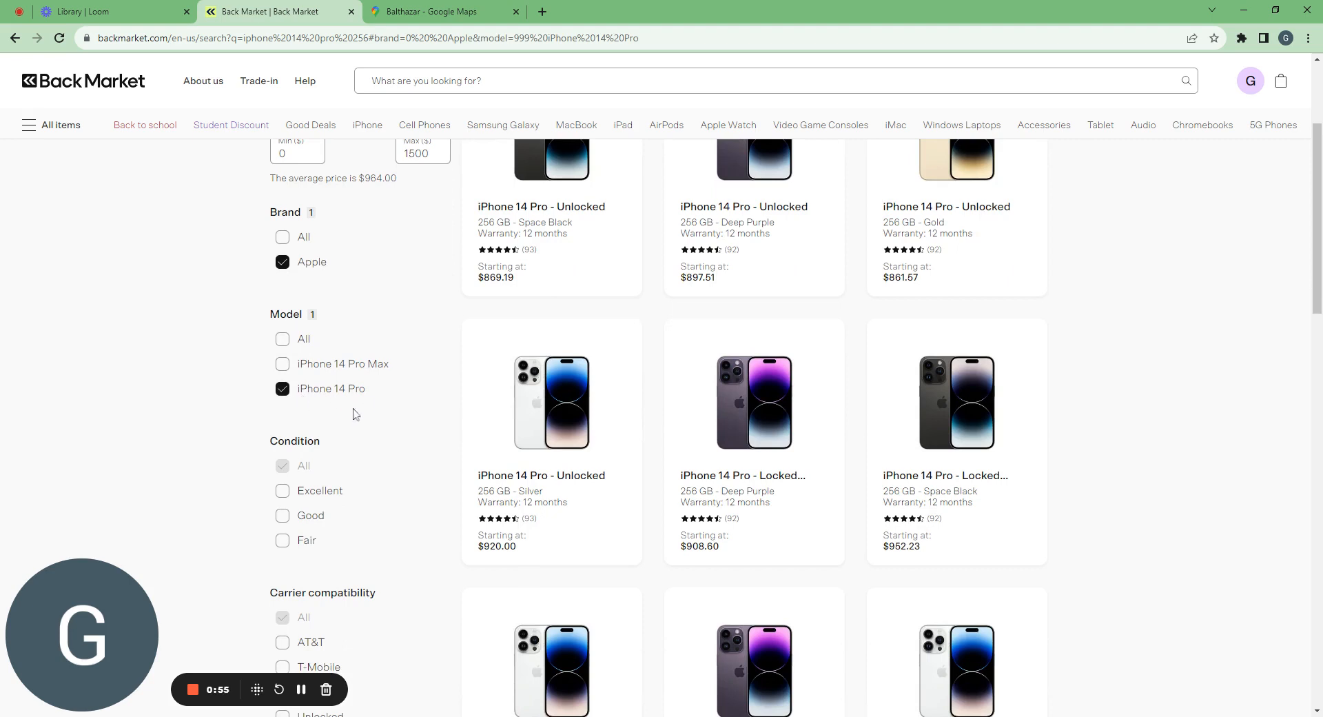
scroll("down", 3)
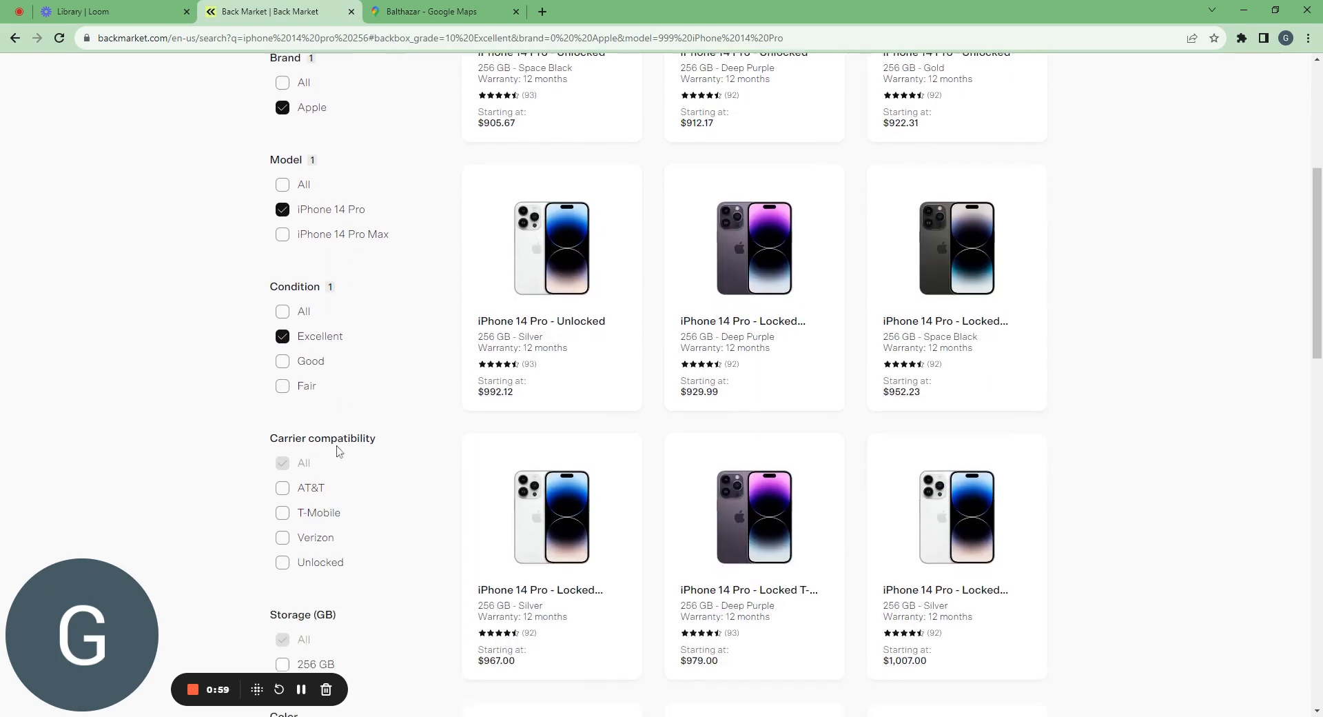
scroll("down", 3)
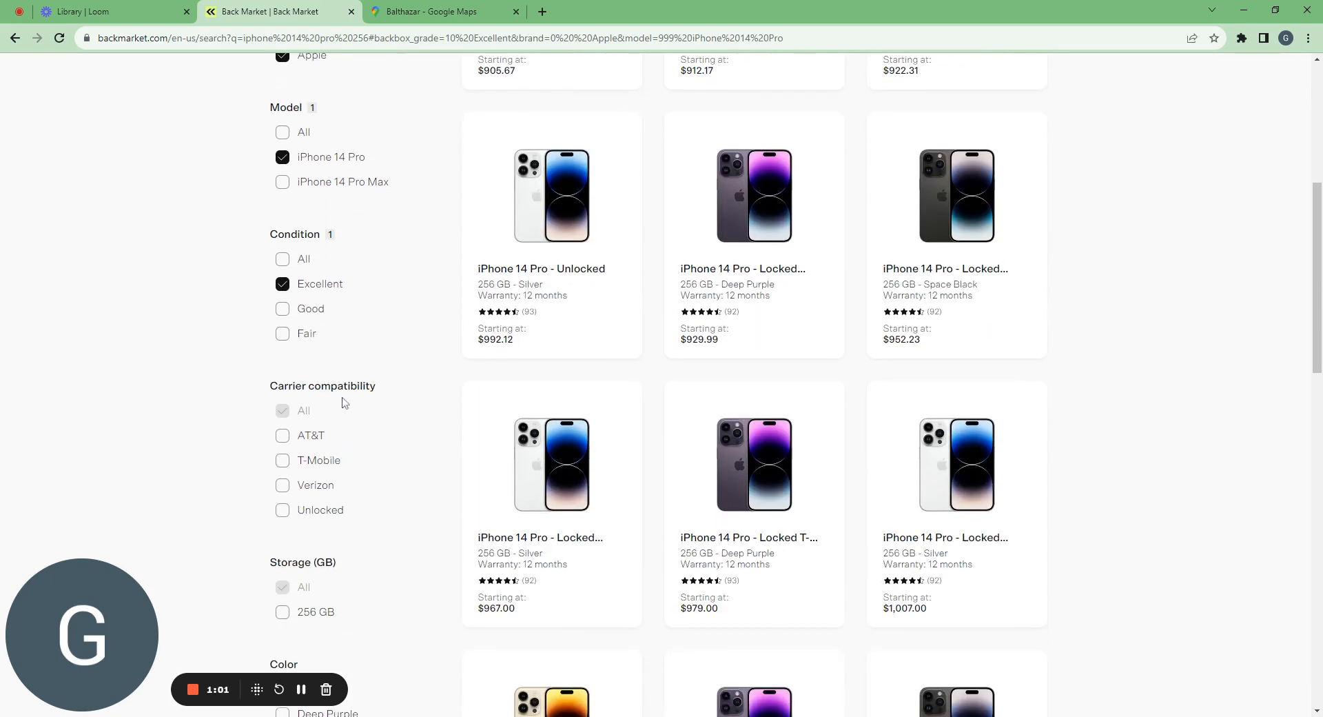
left_click(281, 509)
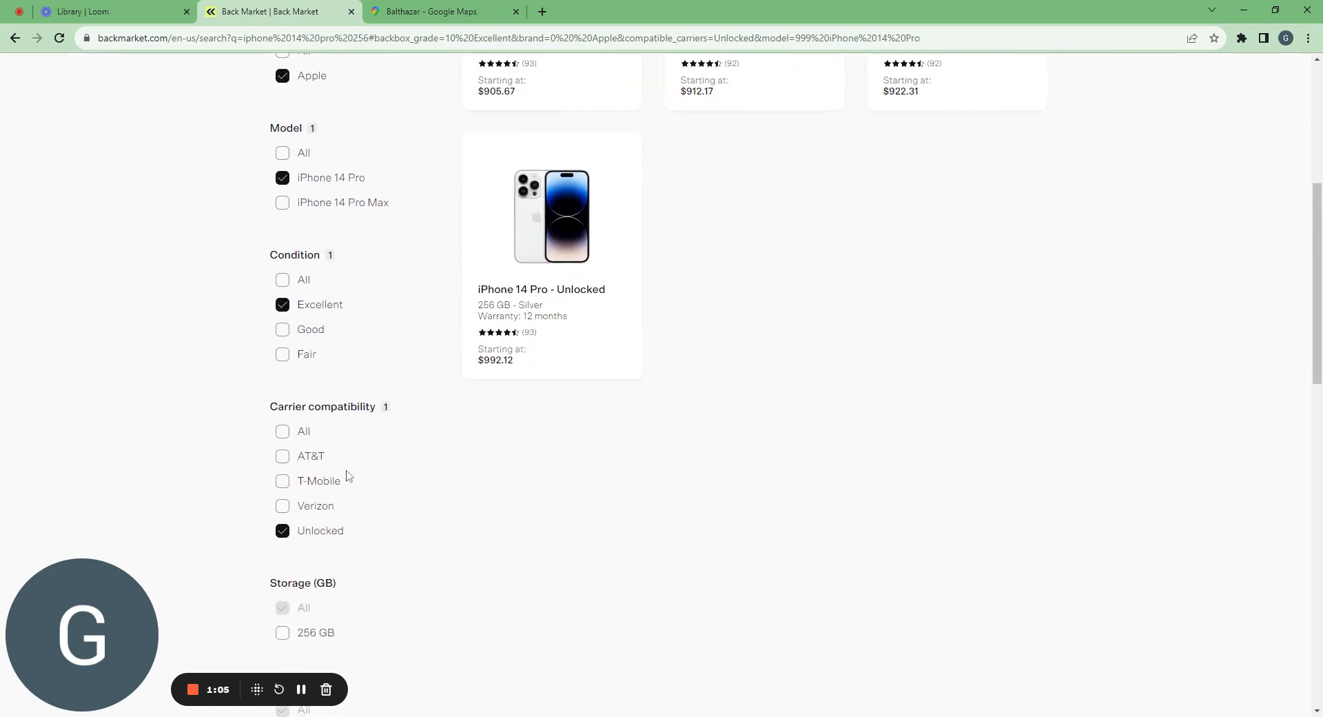
Step: Add the 256 GB, Deep Purple, Credit card payment and 12-month warranty filters
scroll("down", 3)
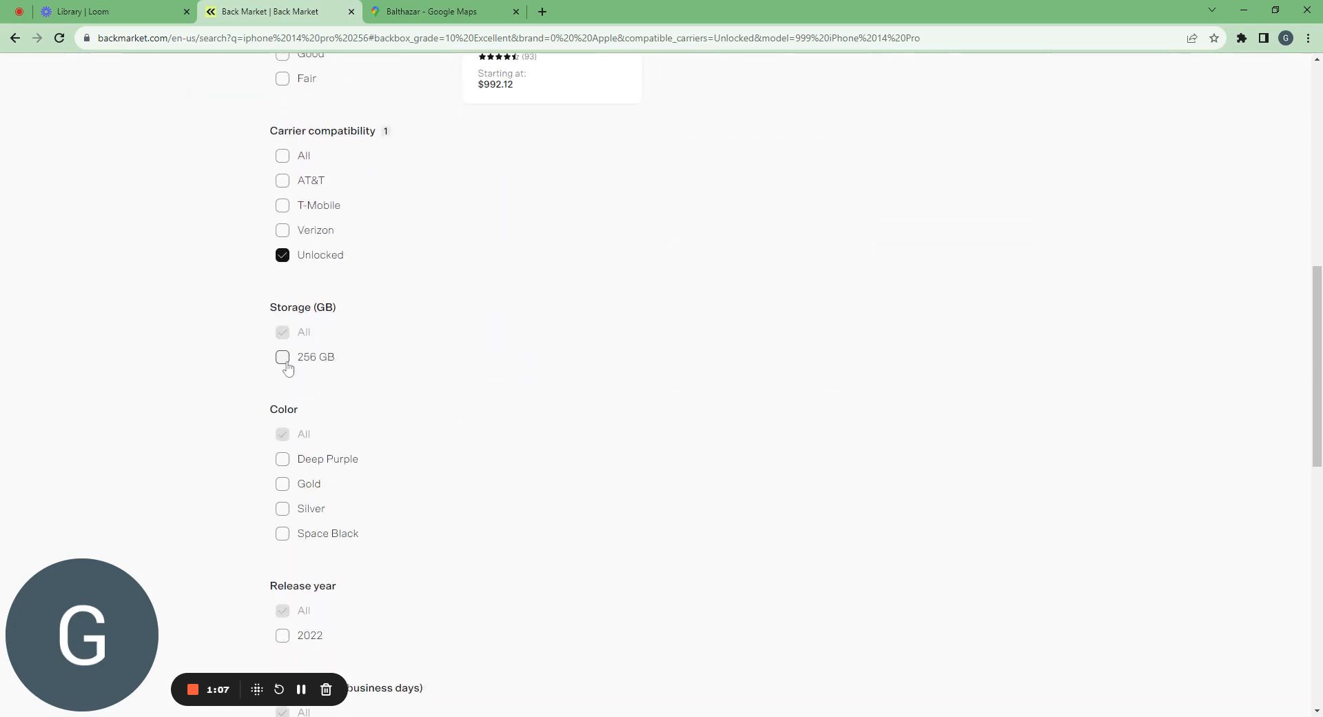
left_click(282, 357)
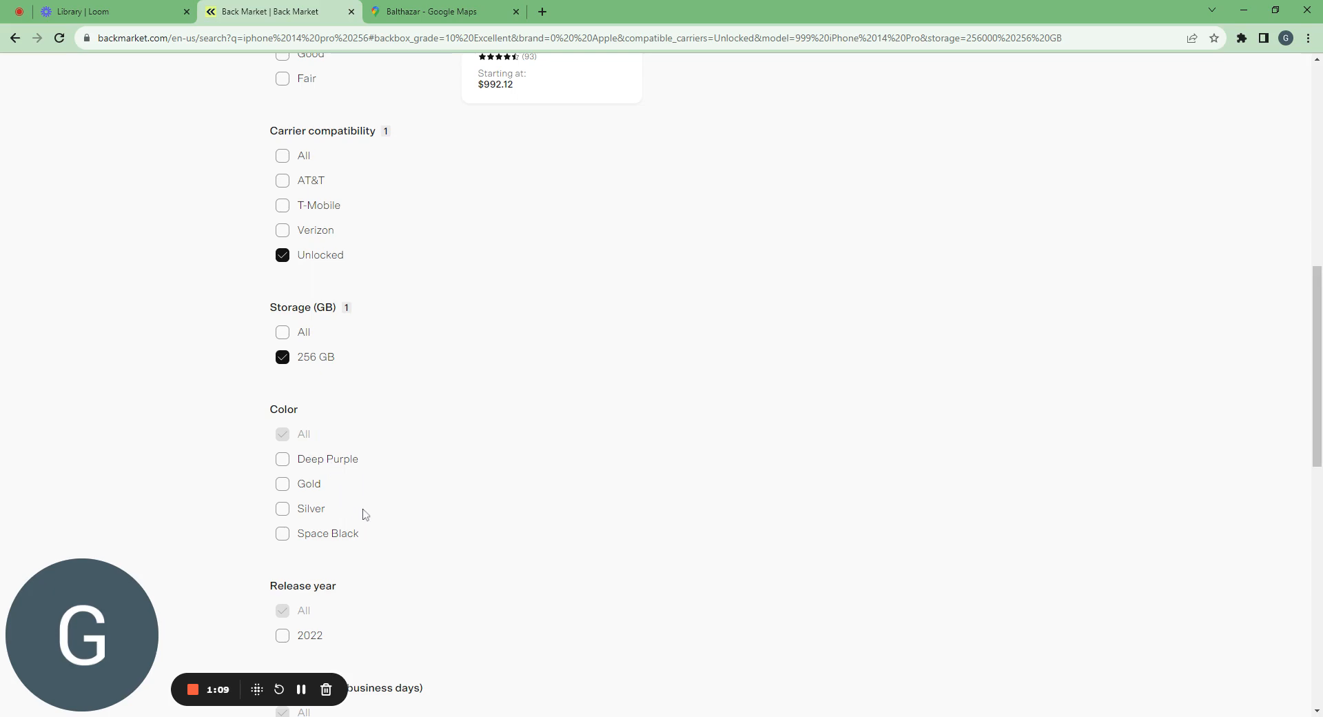
left_click(283, 459)
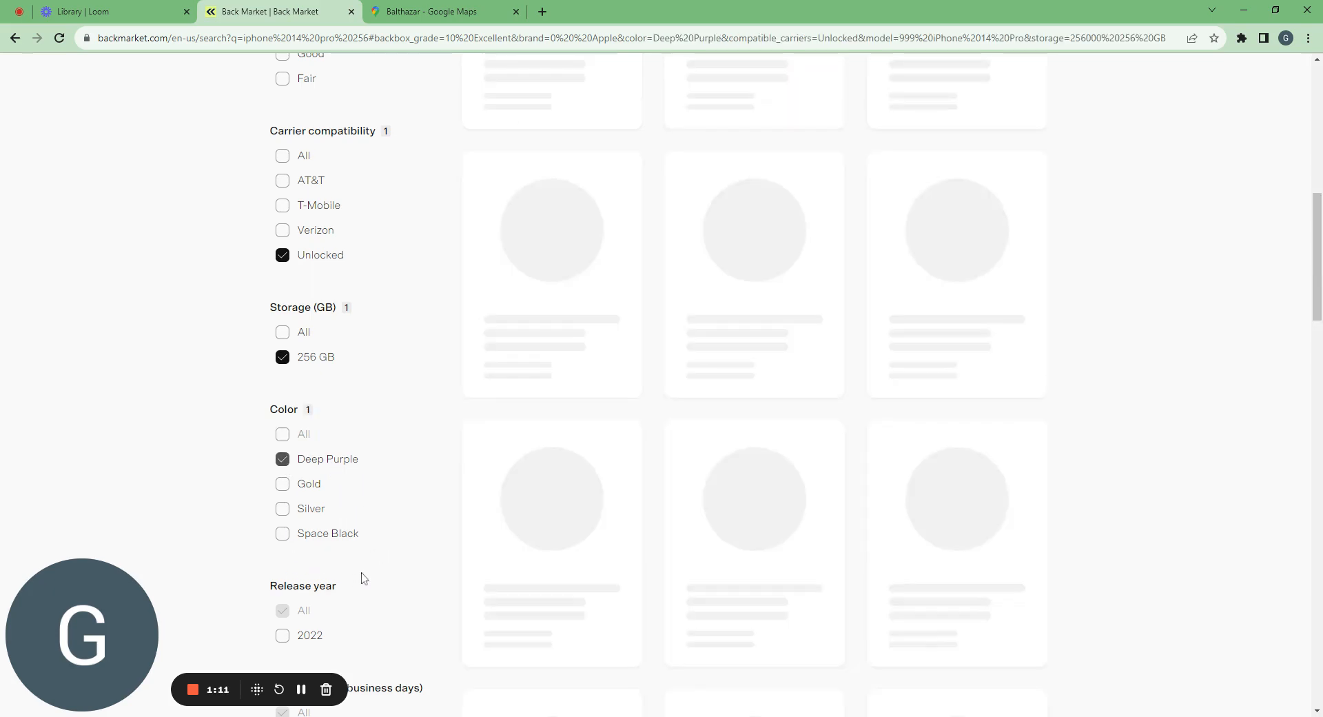
scroll("down", 3)
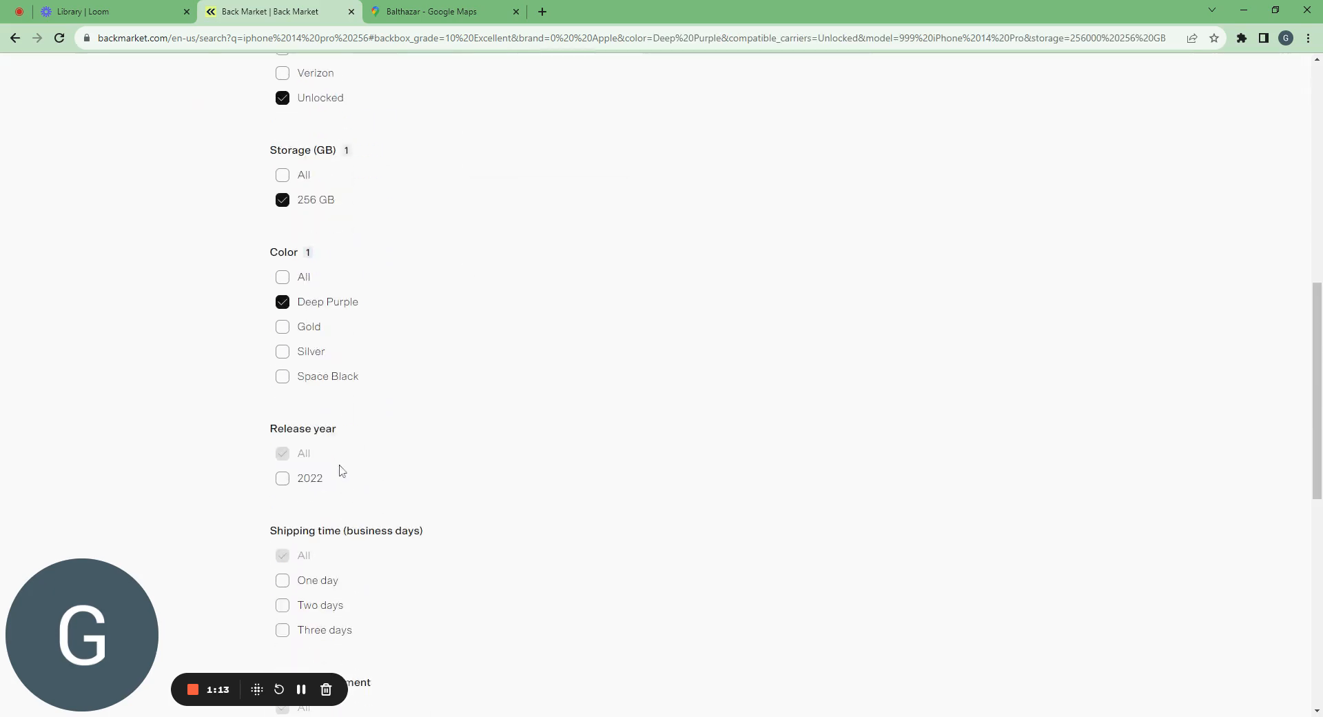
mouse_move(353, 503)
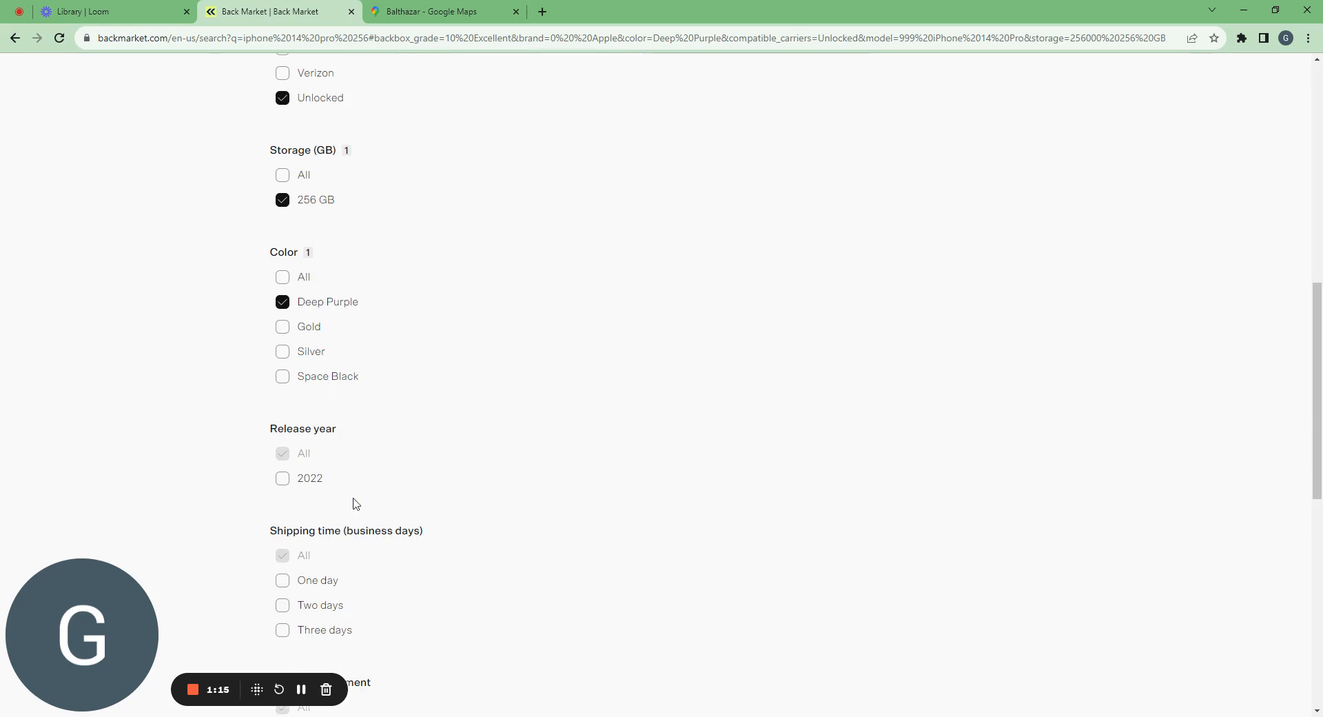
scroll("down", 3)
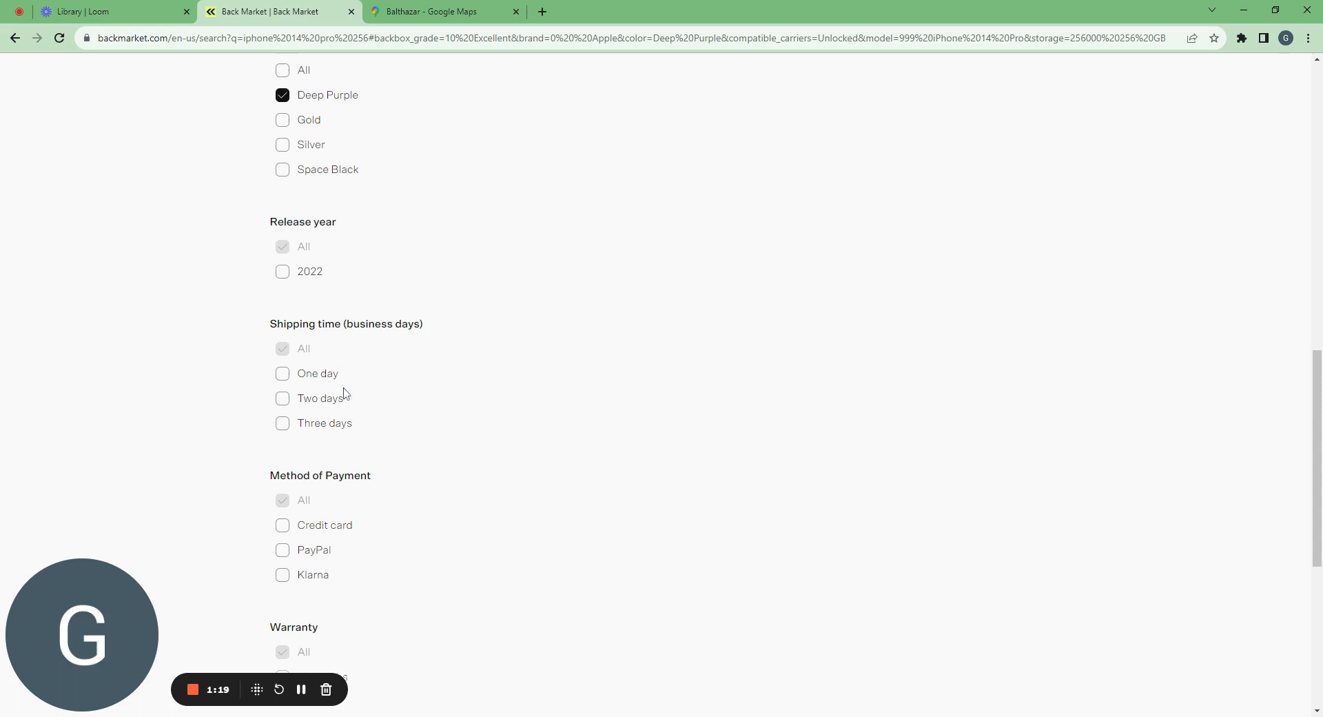
scroll("down", 3)
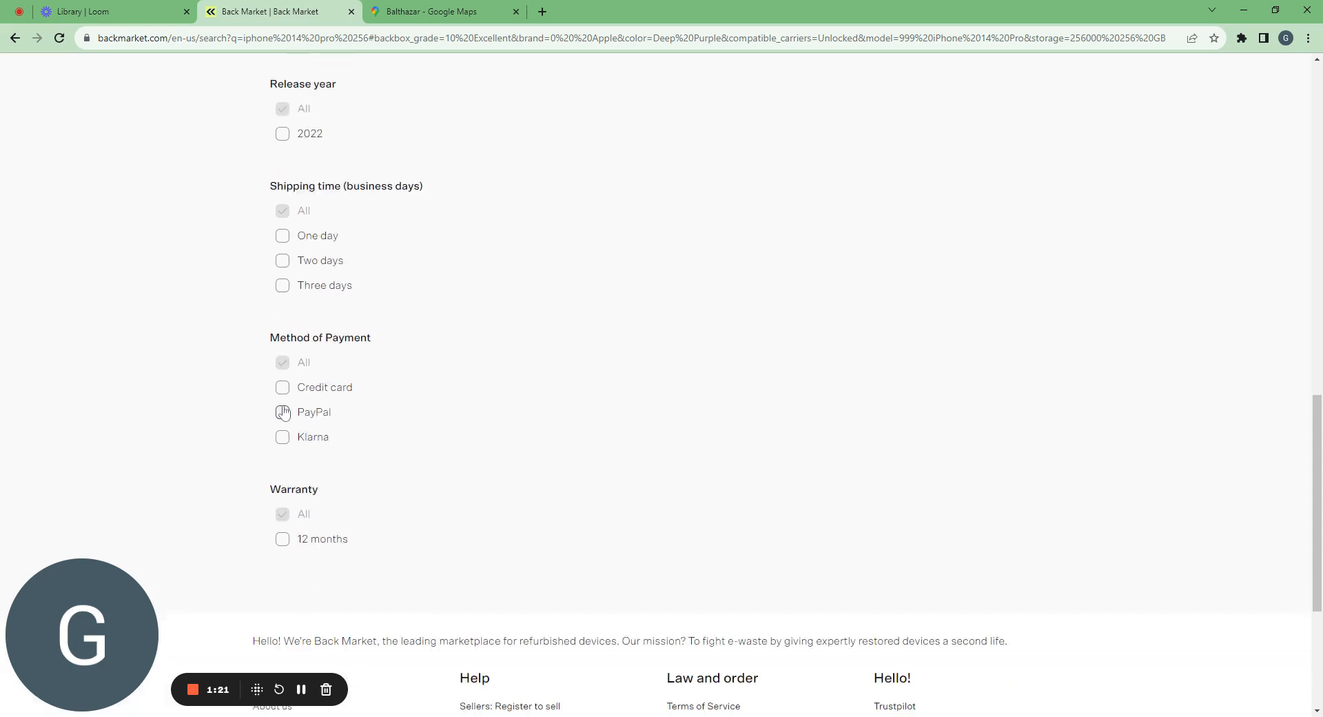
left_click(282, 387)
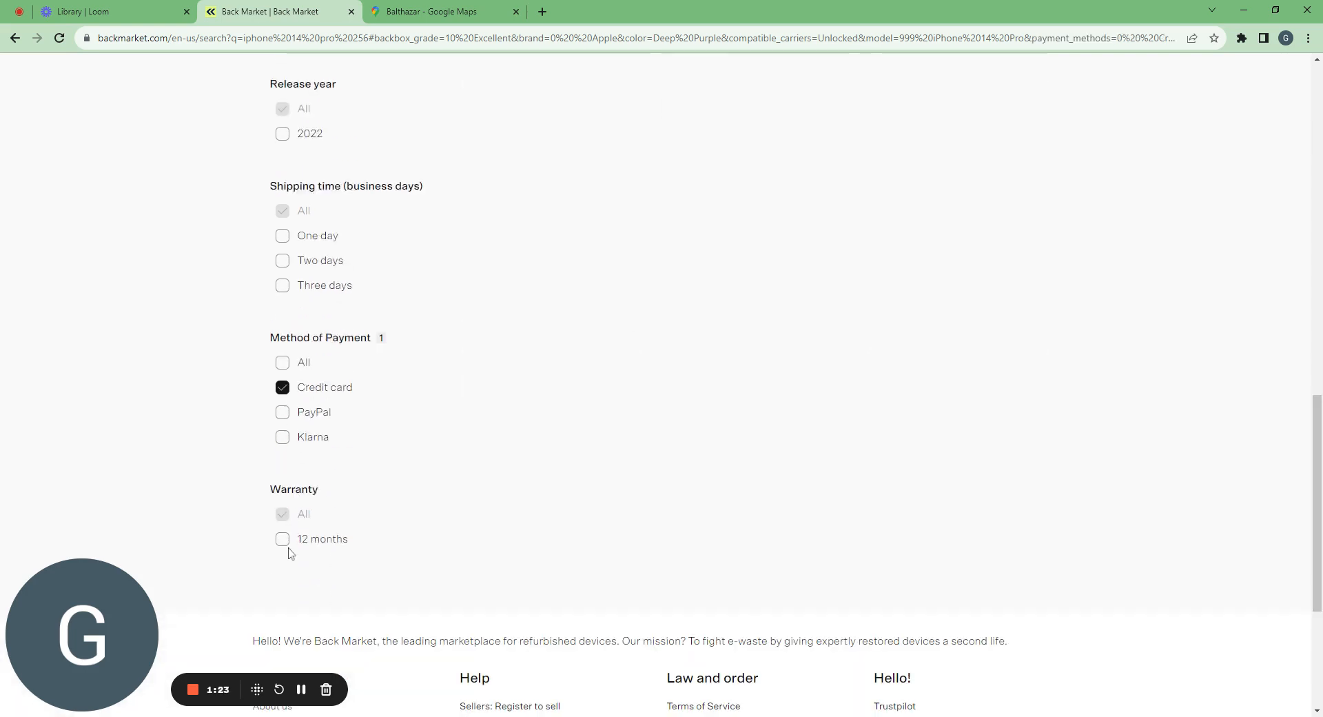
left_click(282, 538)
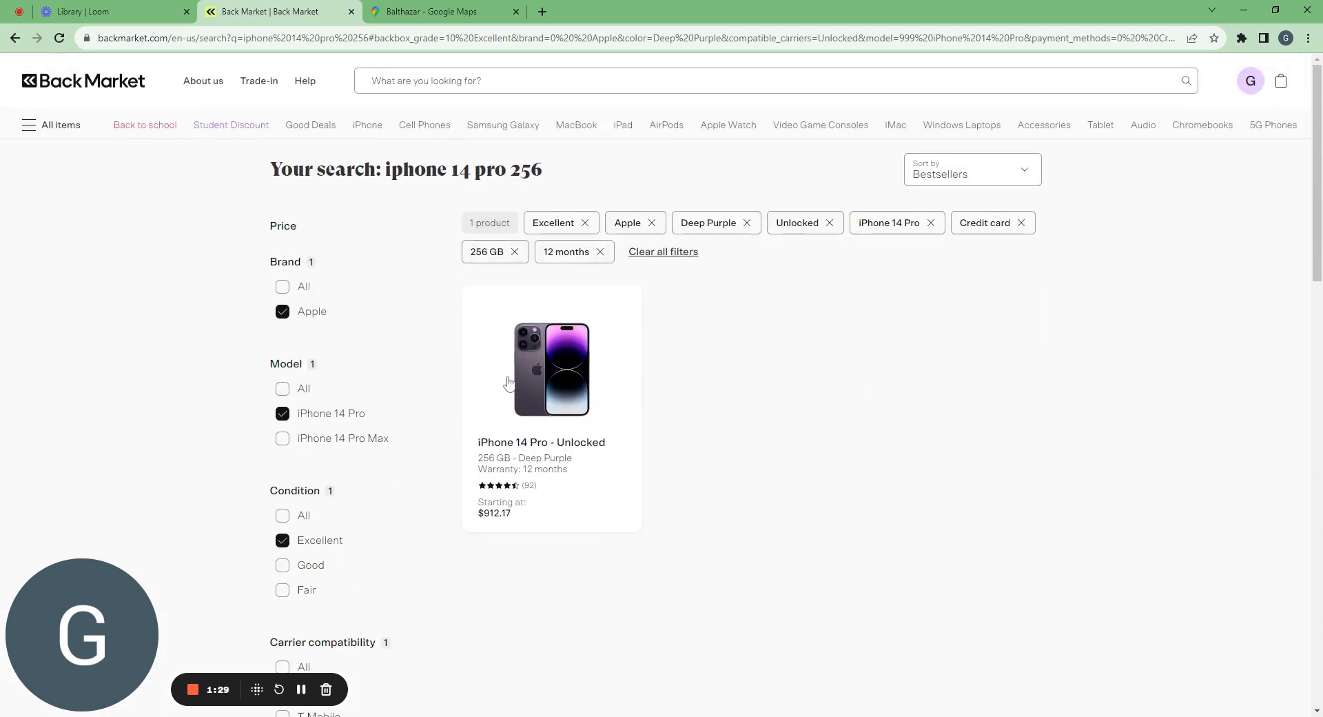
left_click(551, 368)
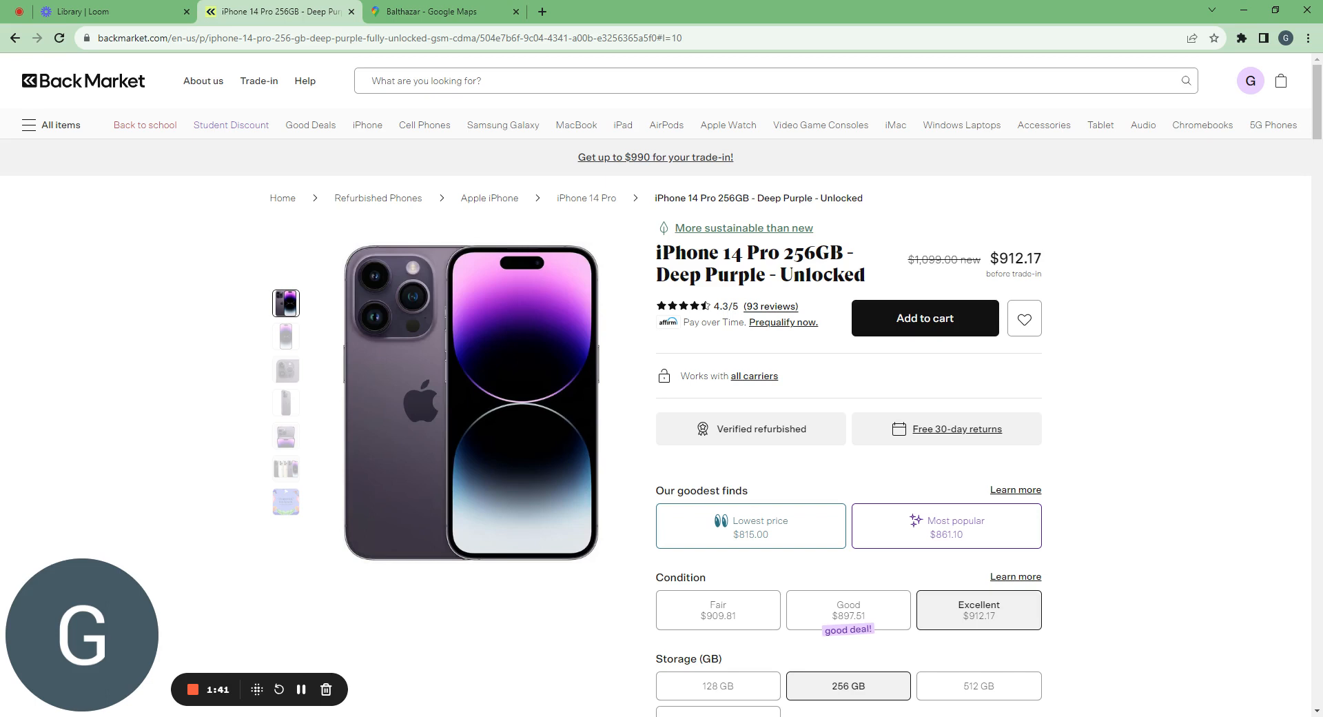
mouse_move(508, 346)
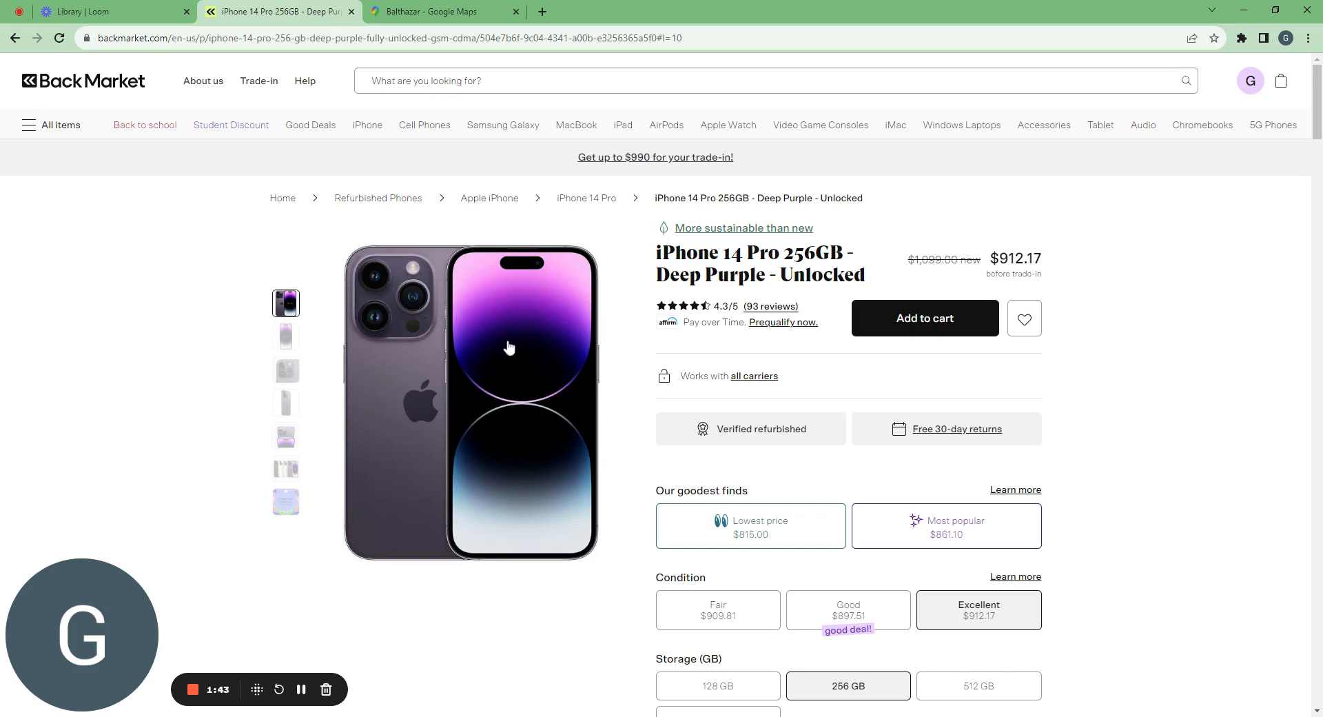
Step: Scroll the product page past the color options to the delivery and warranty details
scroll("down", 3)
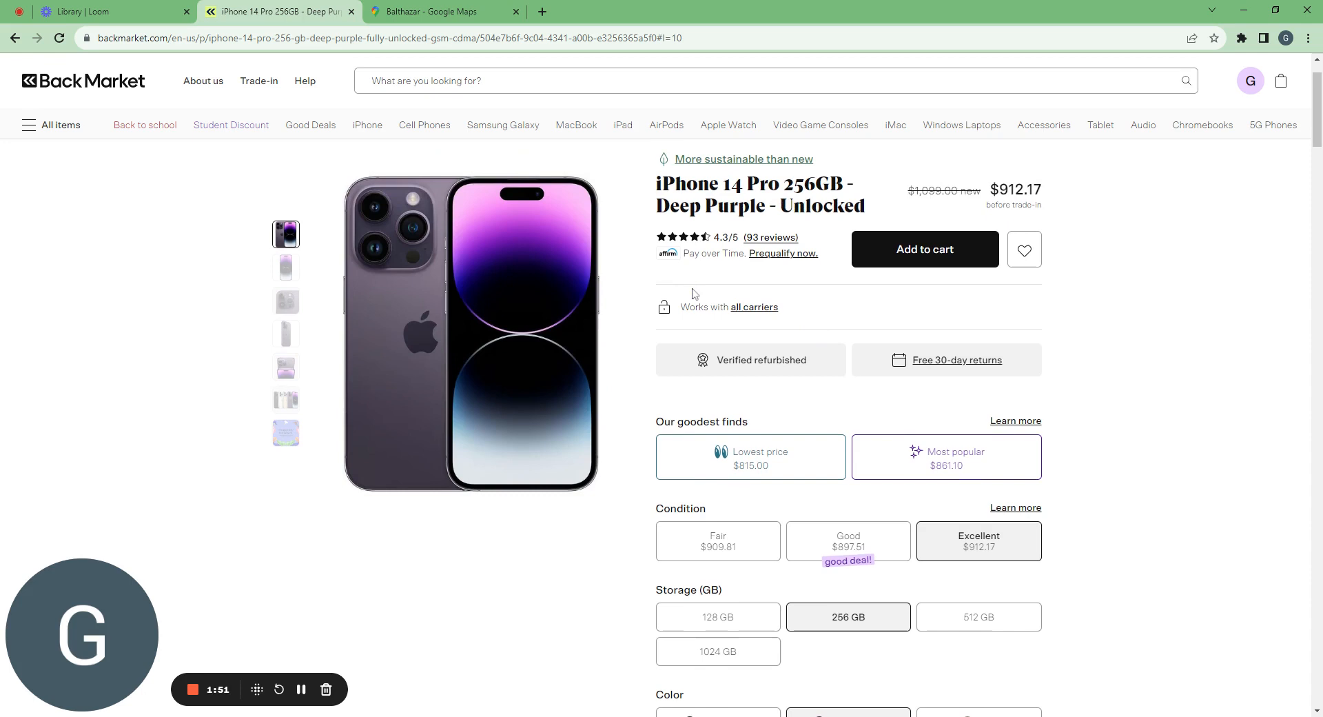
mouse_move(692, 421)
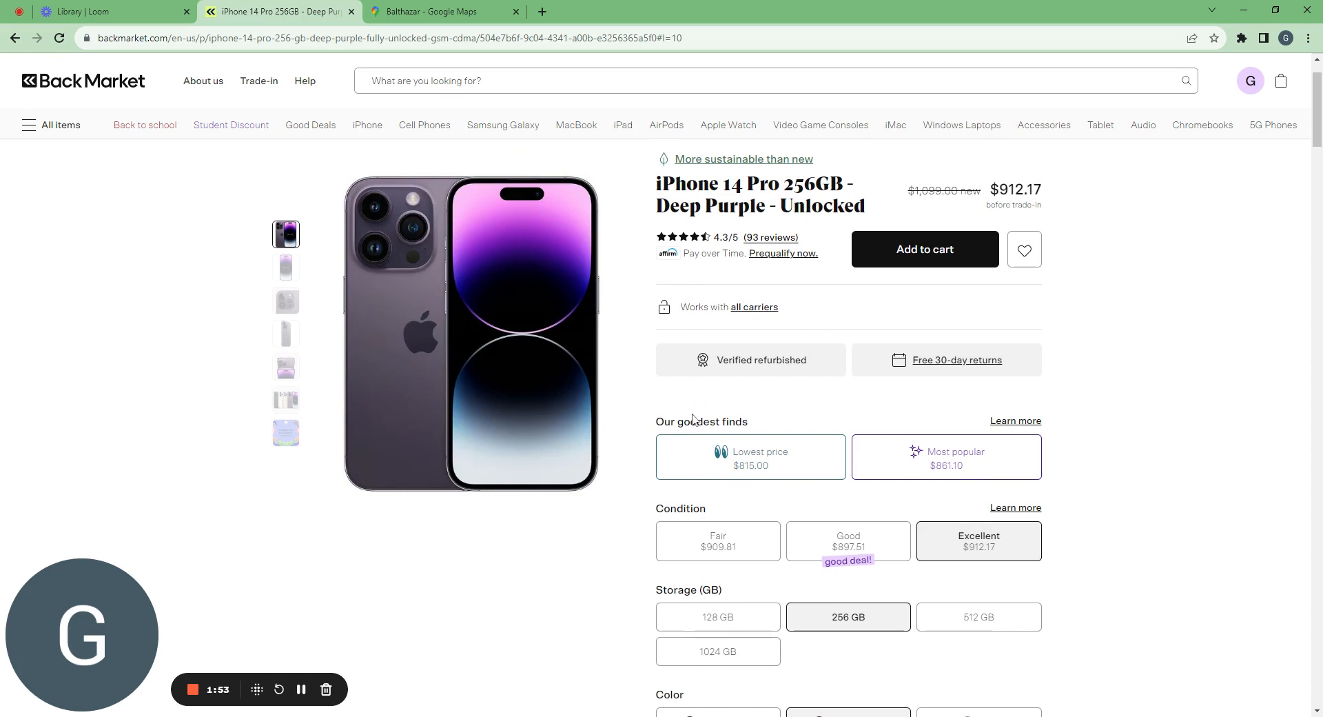
scroll("down", 3)
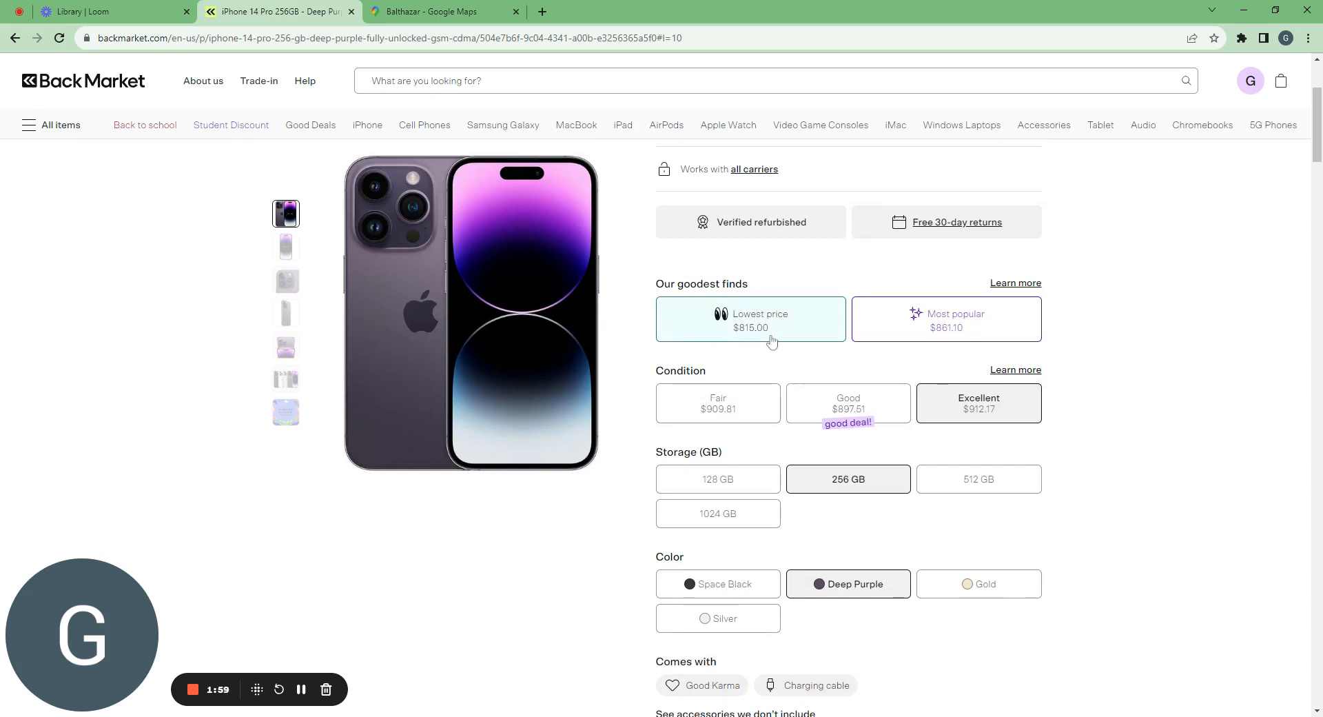
mouse_move(770, 352)
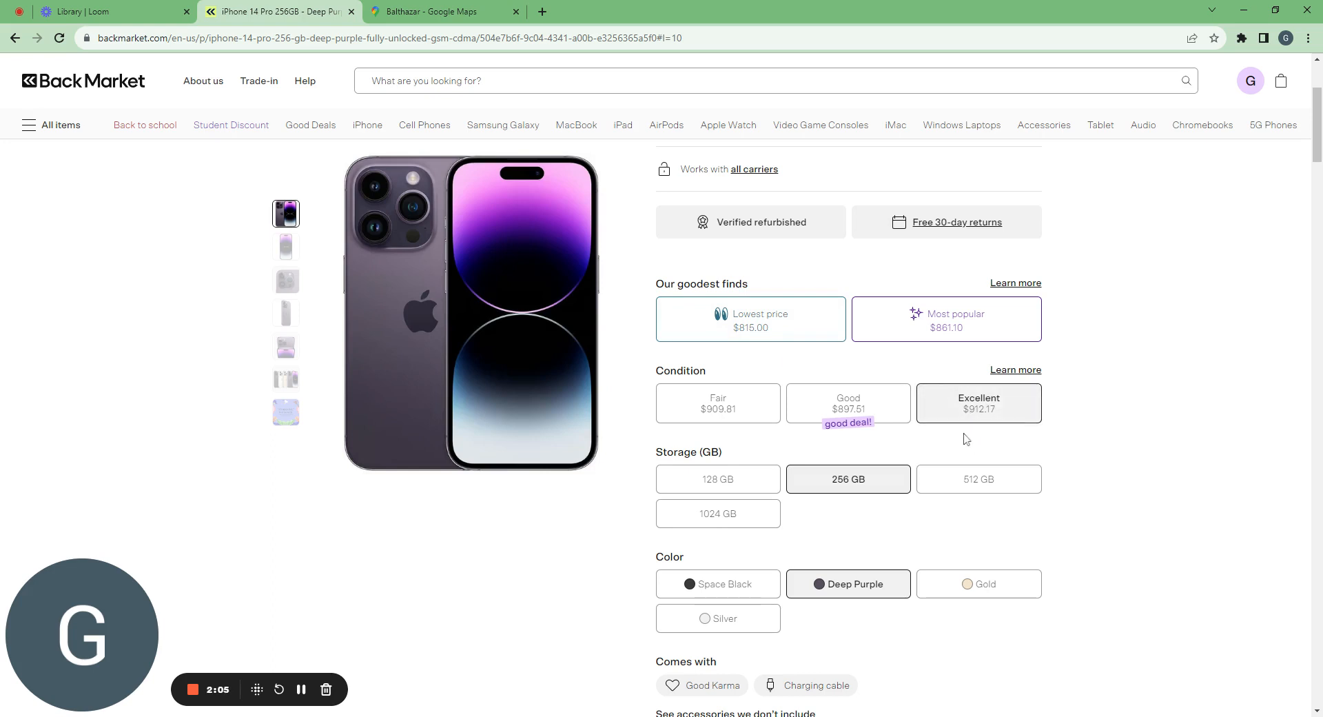
mouse_move(978, 423)
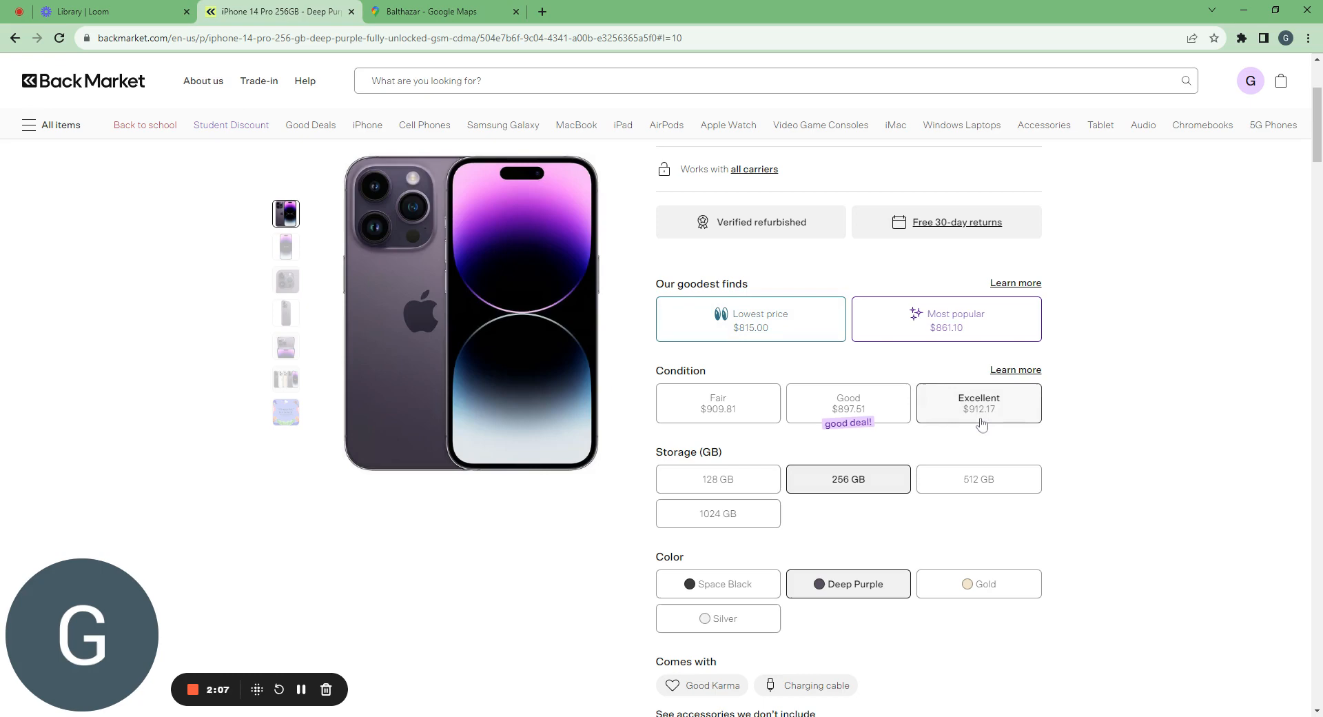
scroll("down", 3)
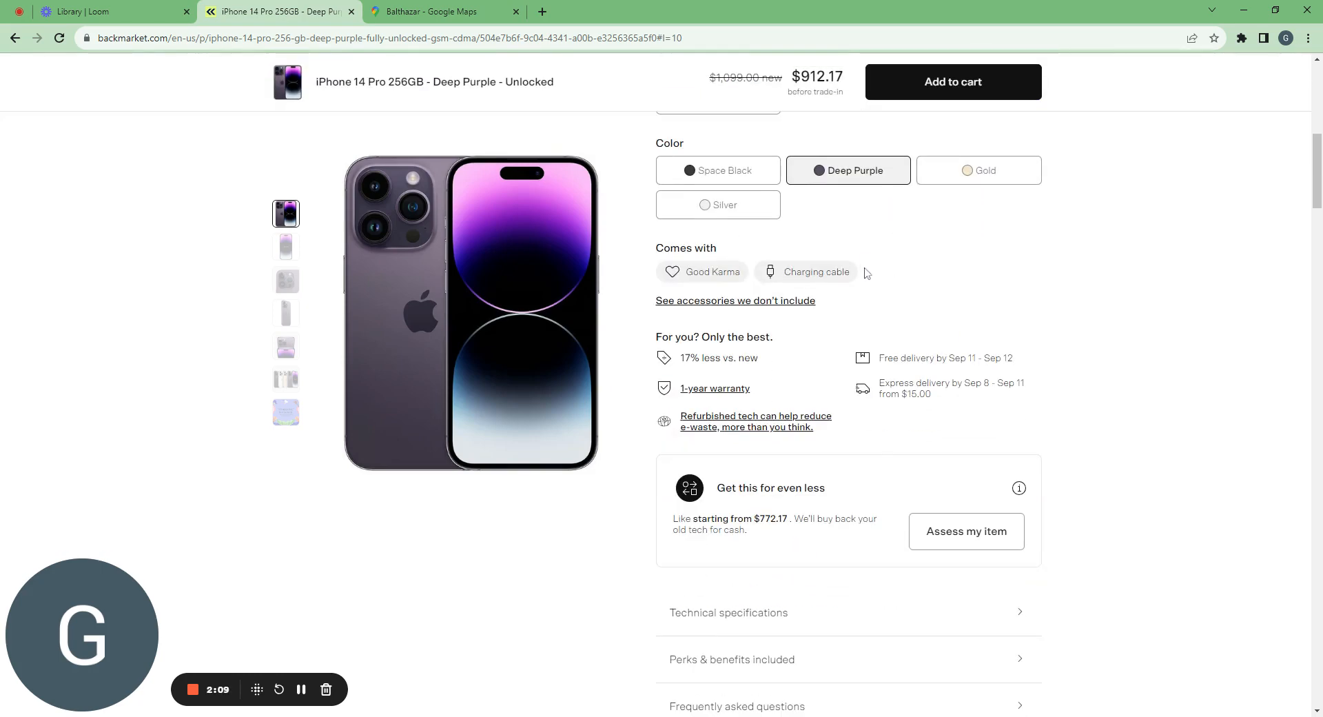
mouse_move(811, 311)
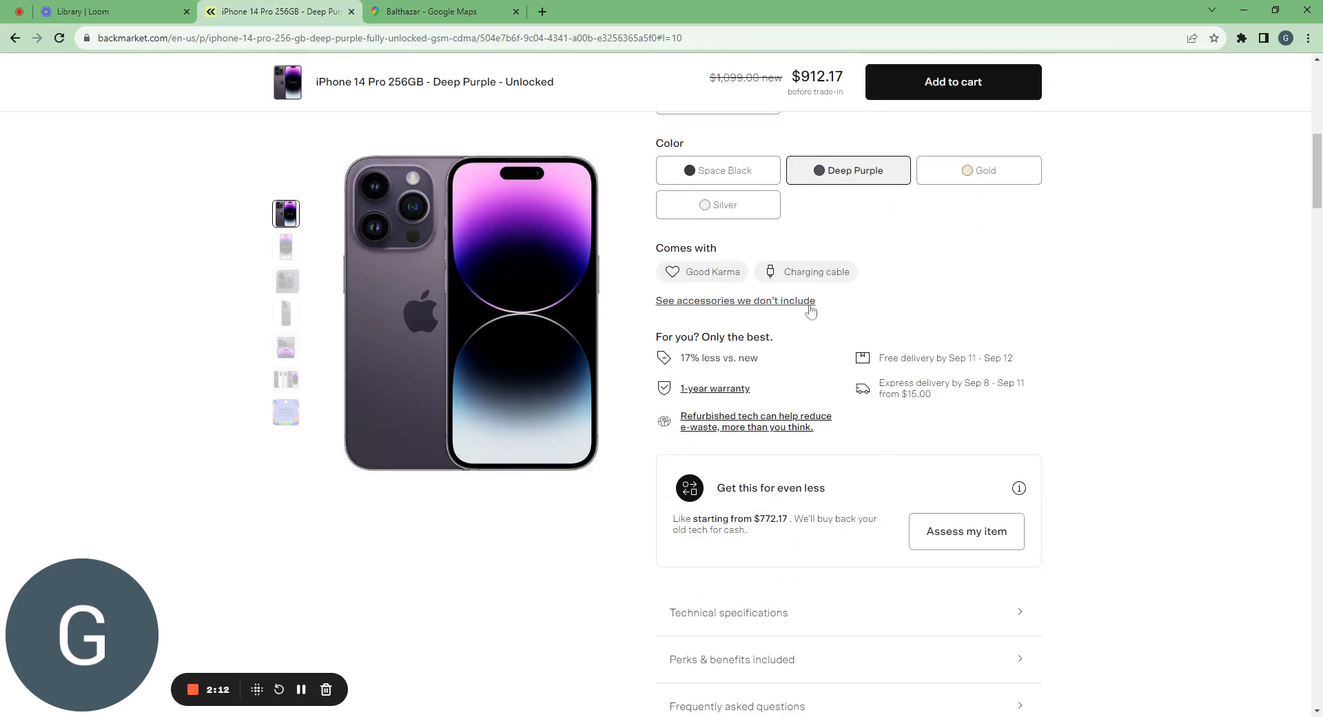
mouse_move(778, 344)
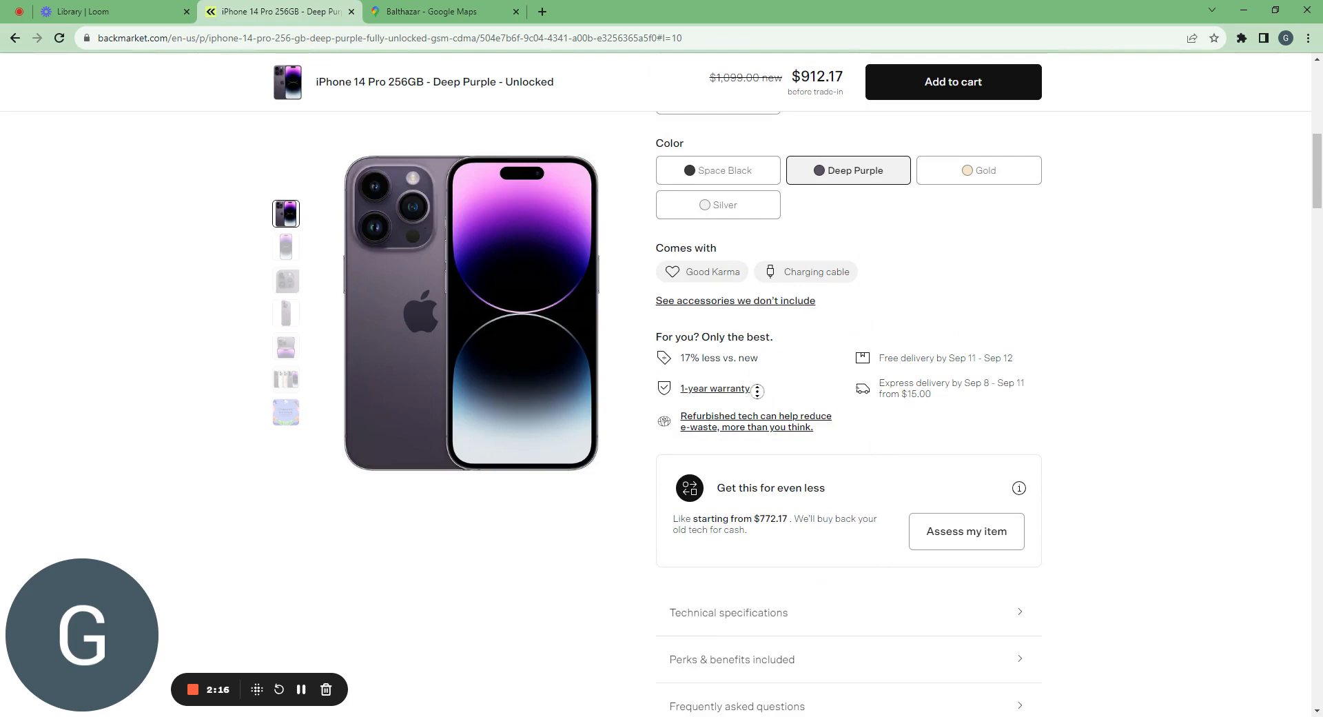
Step: Open the '1-year warranty' details side panel
left_click(715, 388)
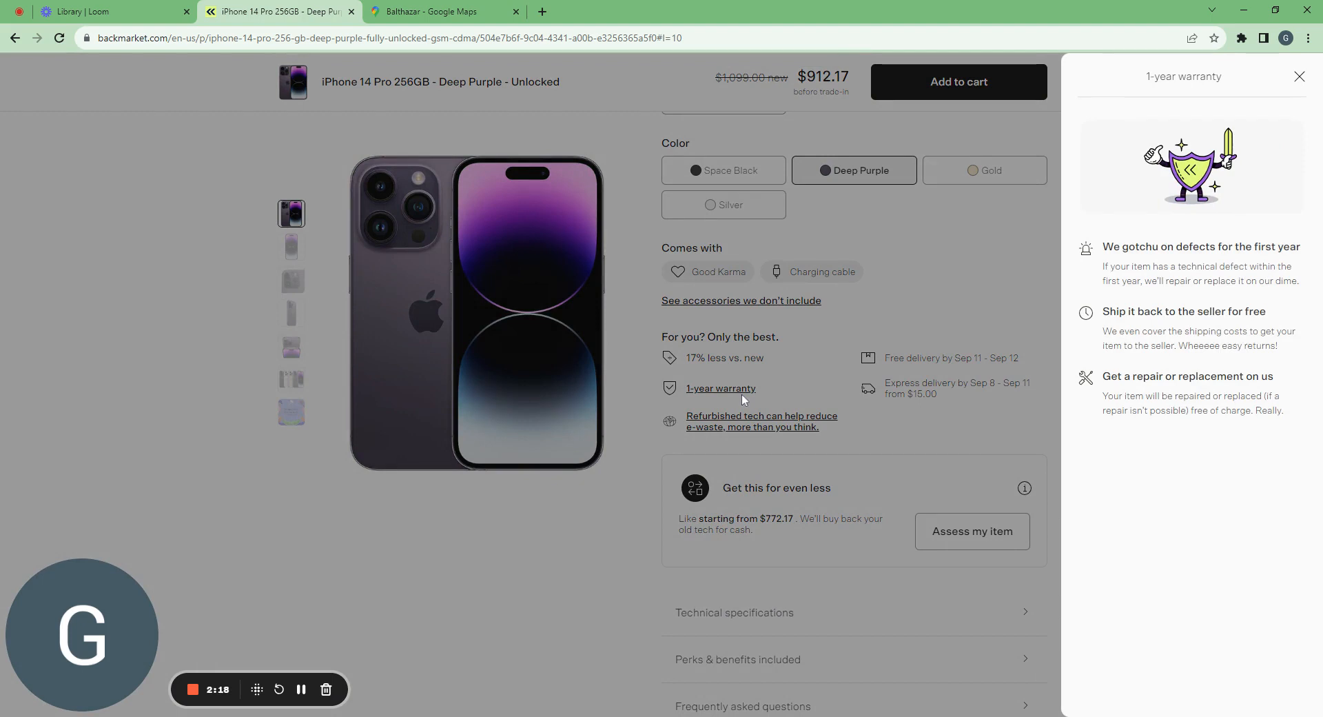
mouse_move(929, 300)
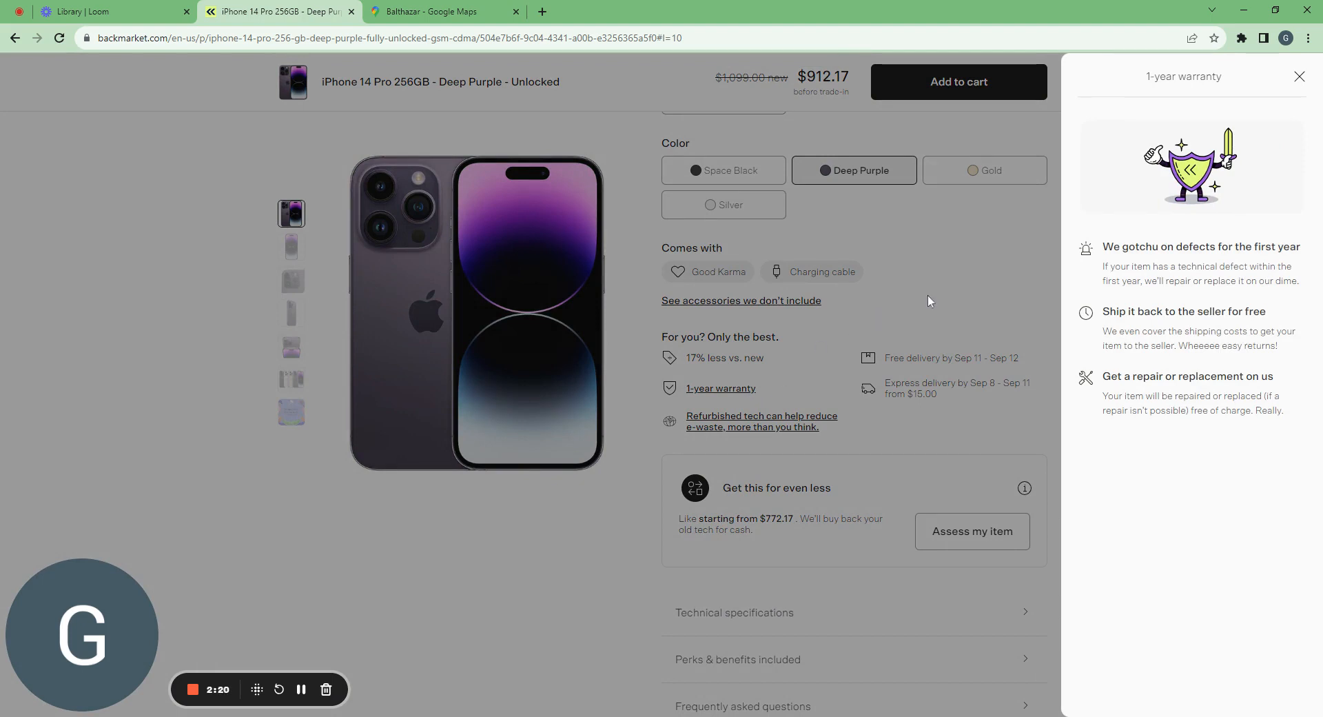
mouse_move(1035, 265)
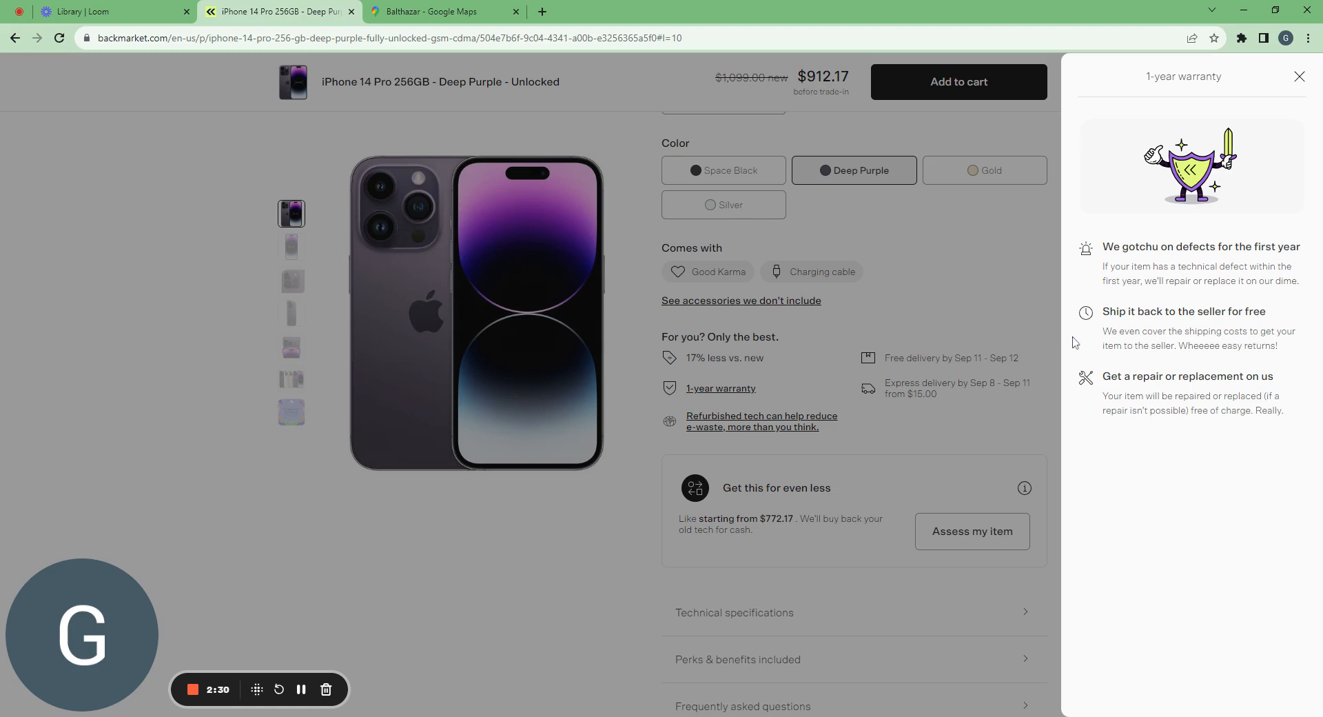
mouse_move(1075, 406)
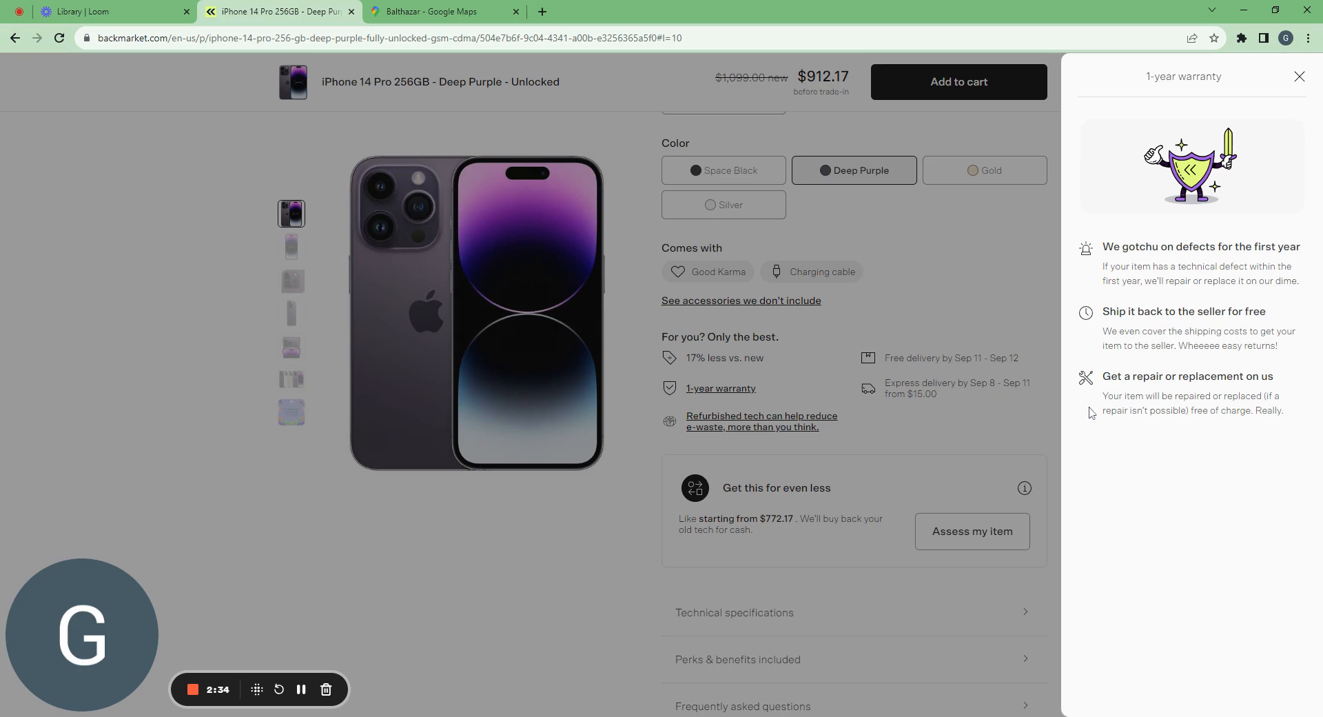
Step: Close the warranty panel and add the Deep Purple iPhone 14 Pro to the cart
left_click(1298, 75)
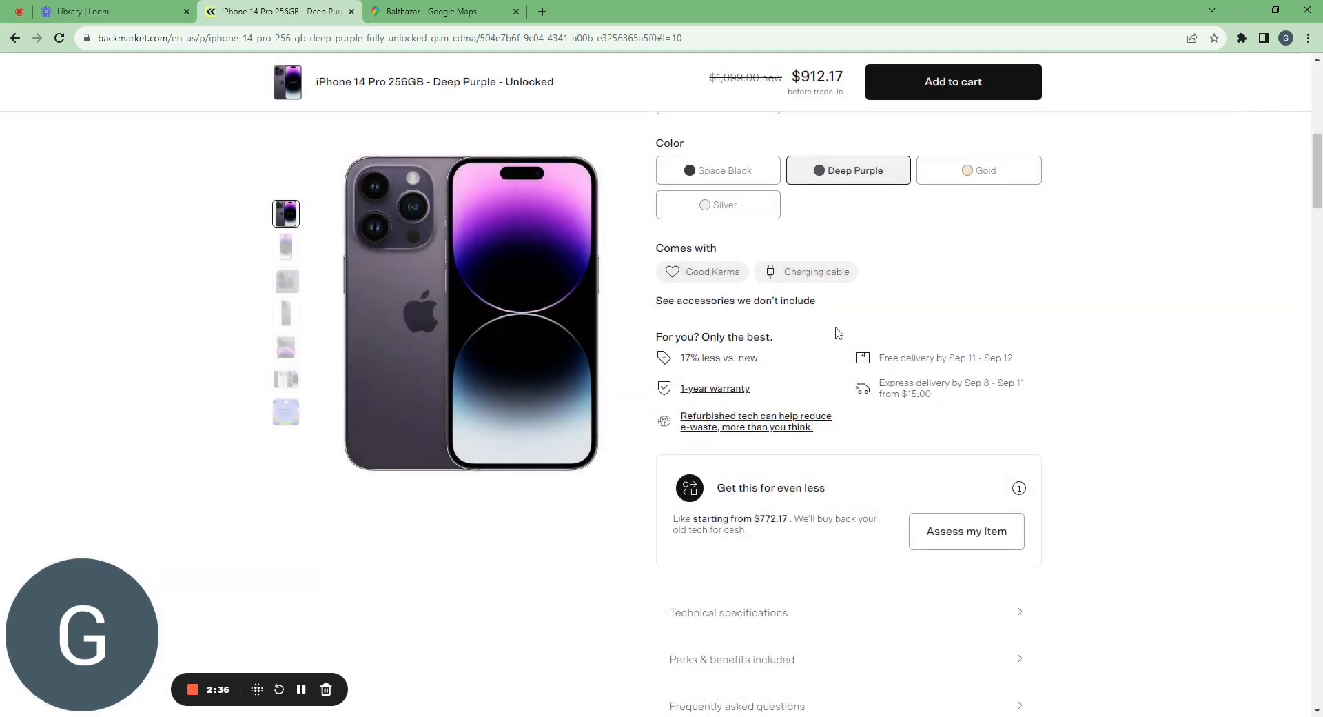
scroll("down", 3)
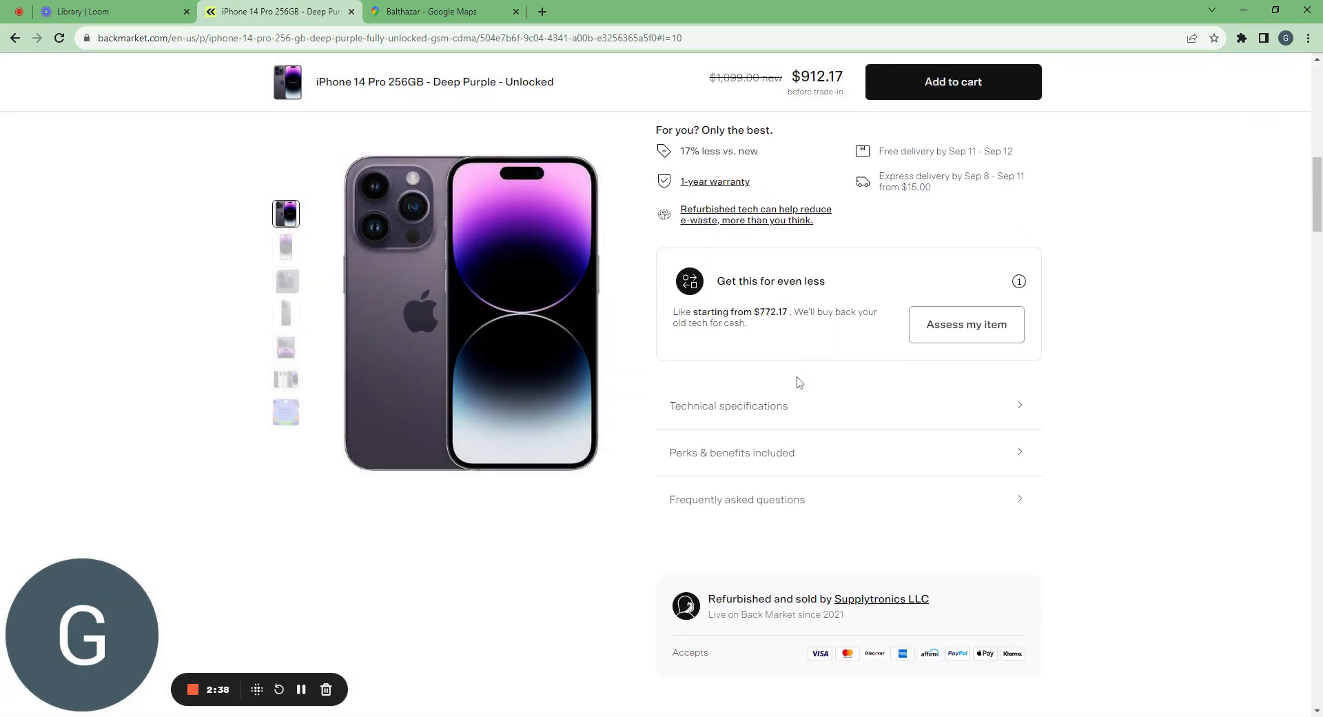
mouse_move(816, 348)
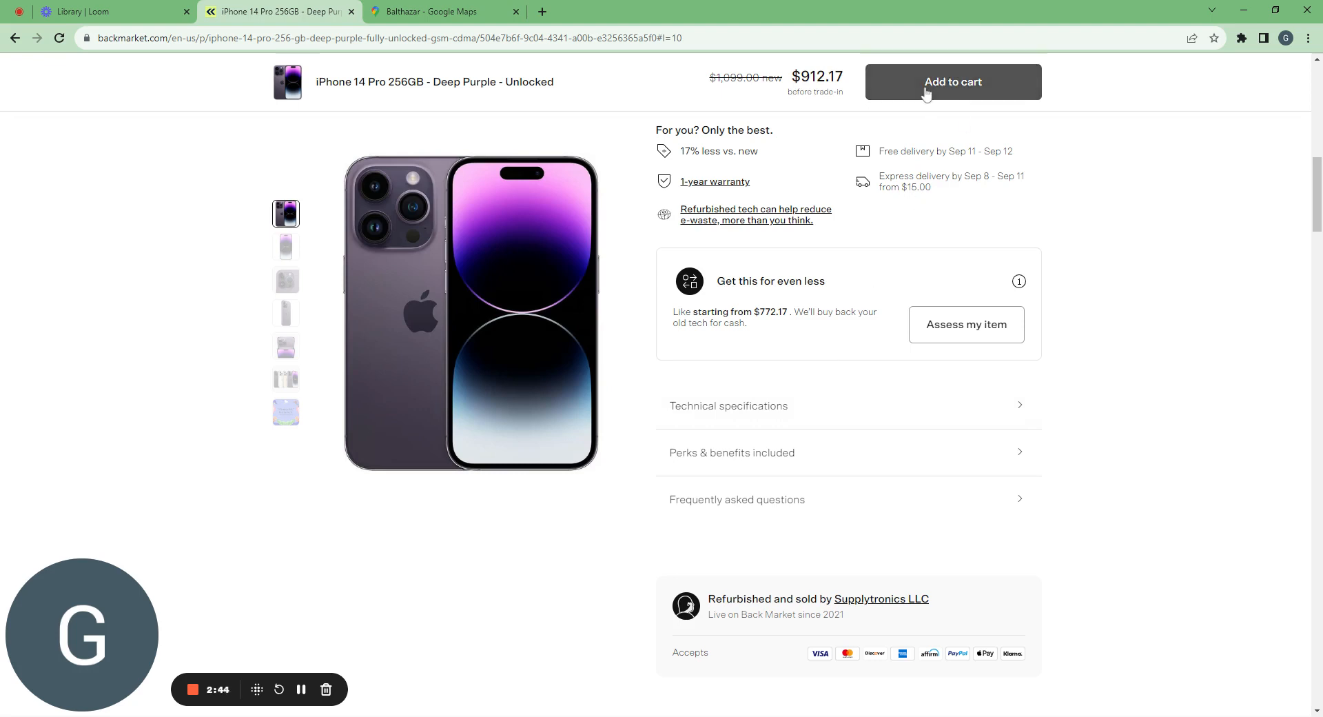
left_click(952, 82)
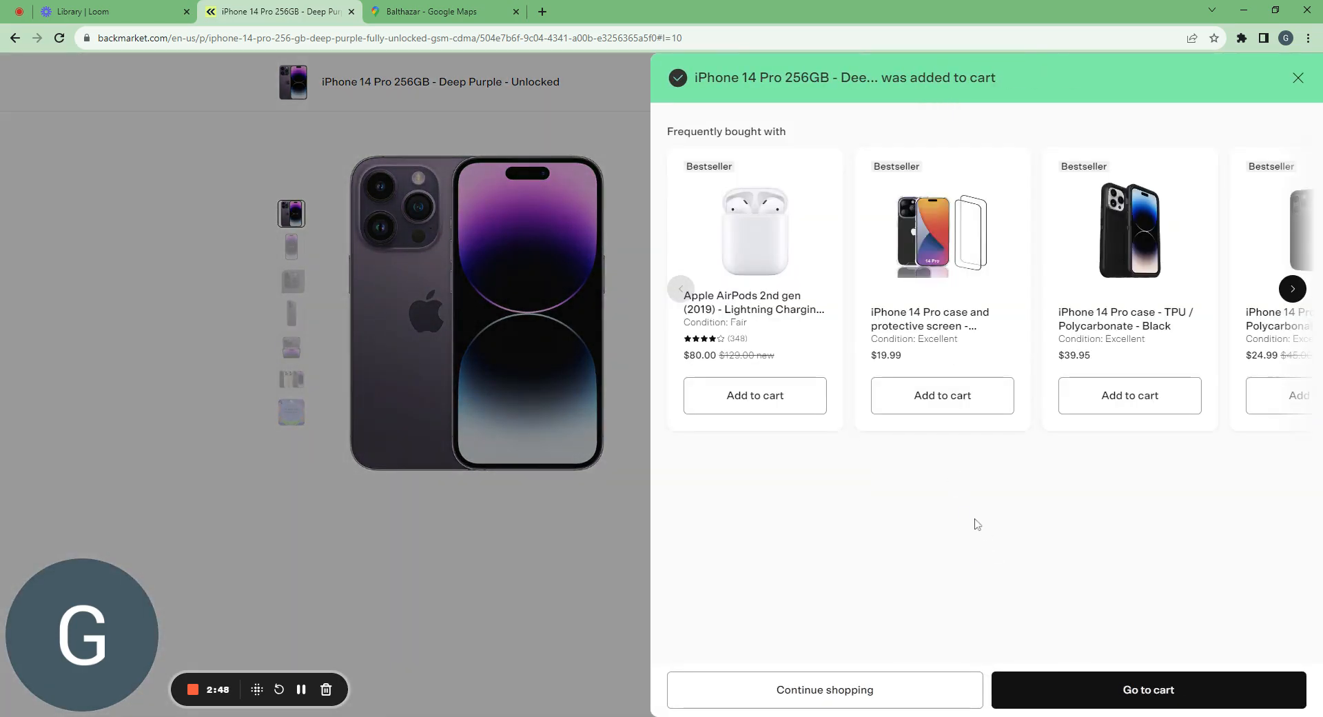
mouse_move(1081, 702)
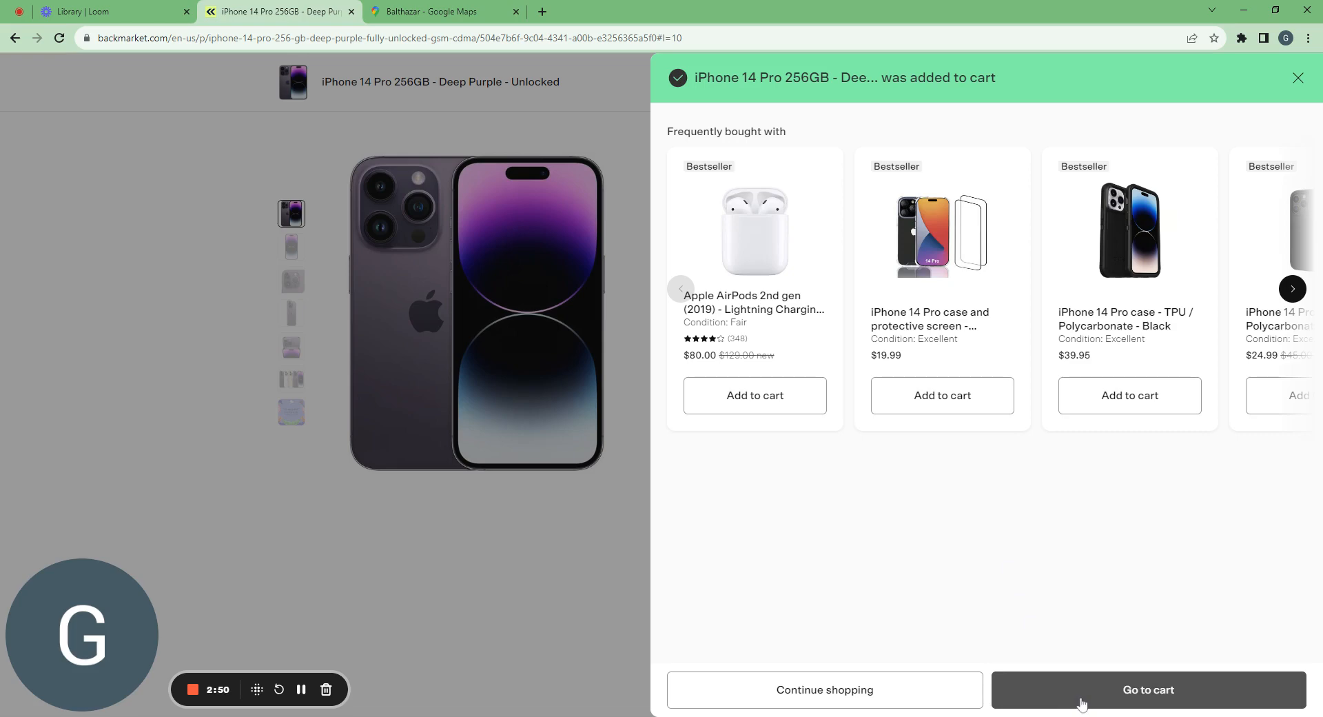
Step: Go to the cart and review protection plans, free FedEx shipping and the $1,001.12 total
left_click(1147, 689)
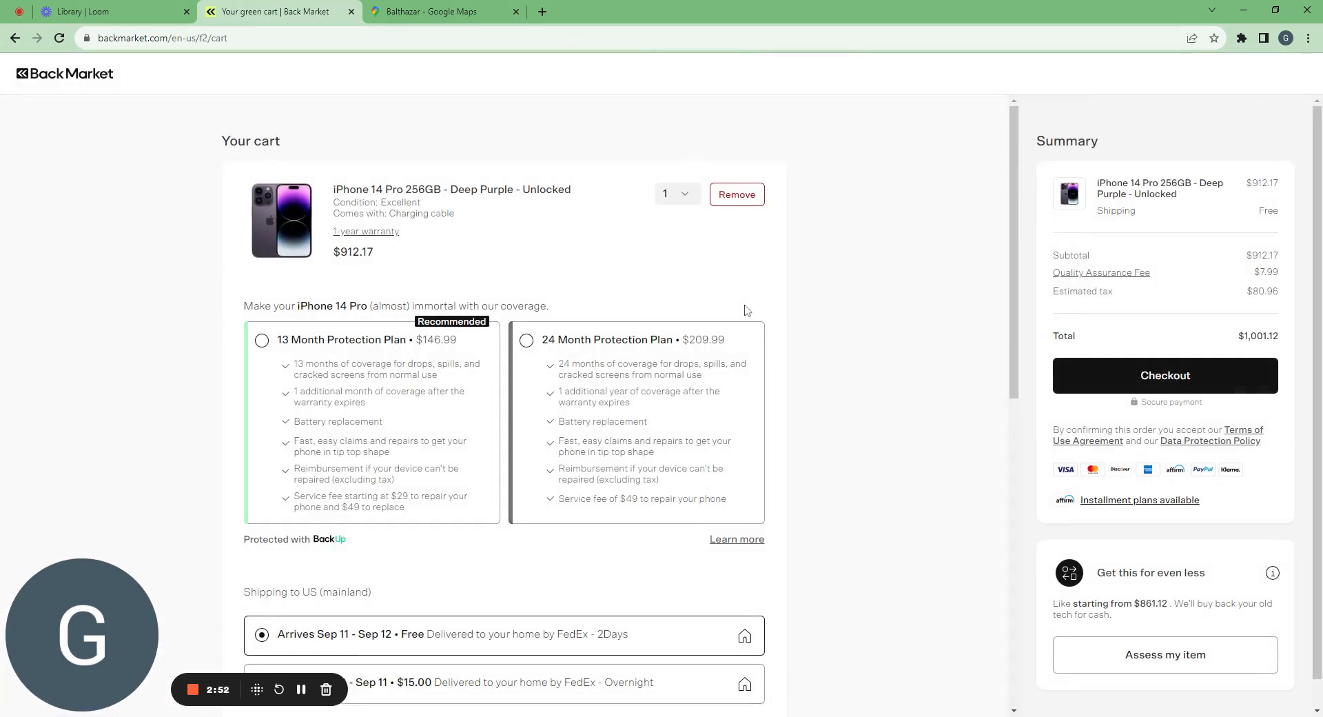
scroll("down", 3)
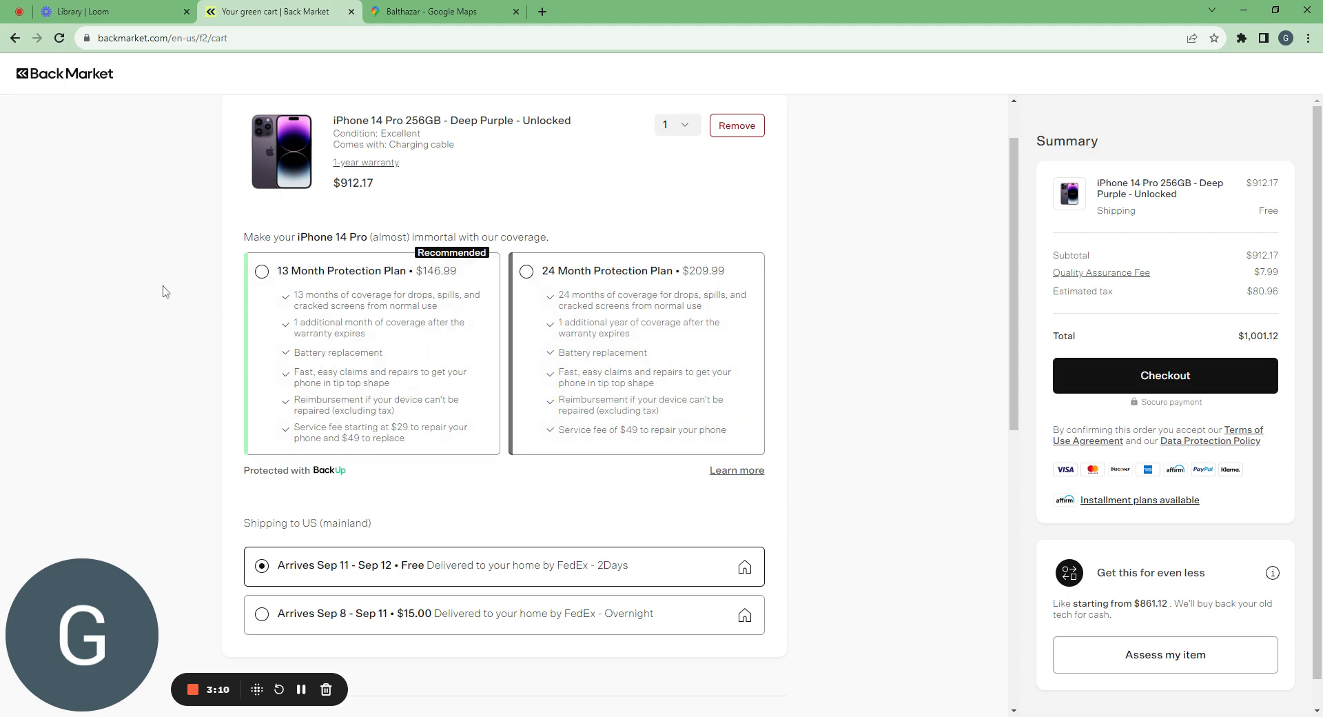
scroll("down", 3)
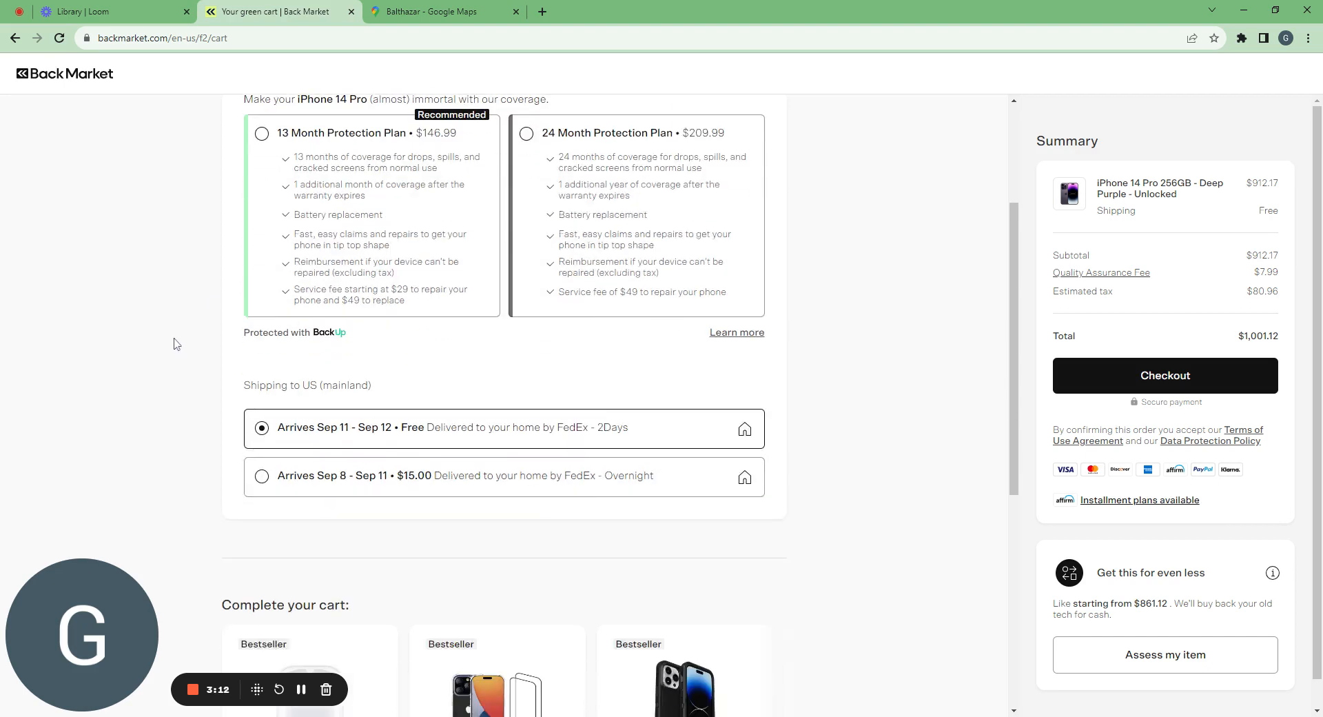
scroll("down", 3)
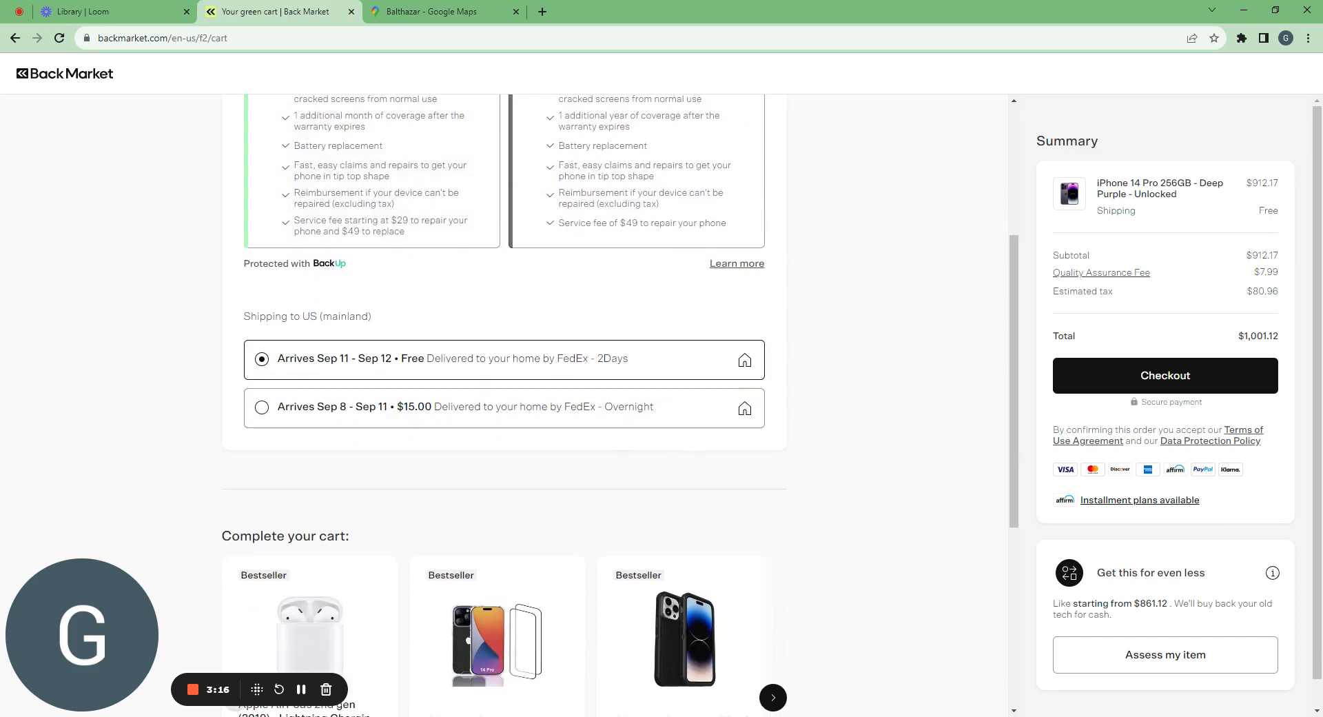
mouse_move(553, 327)
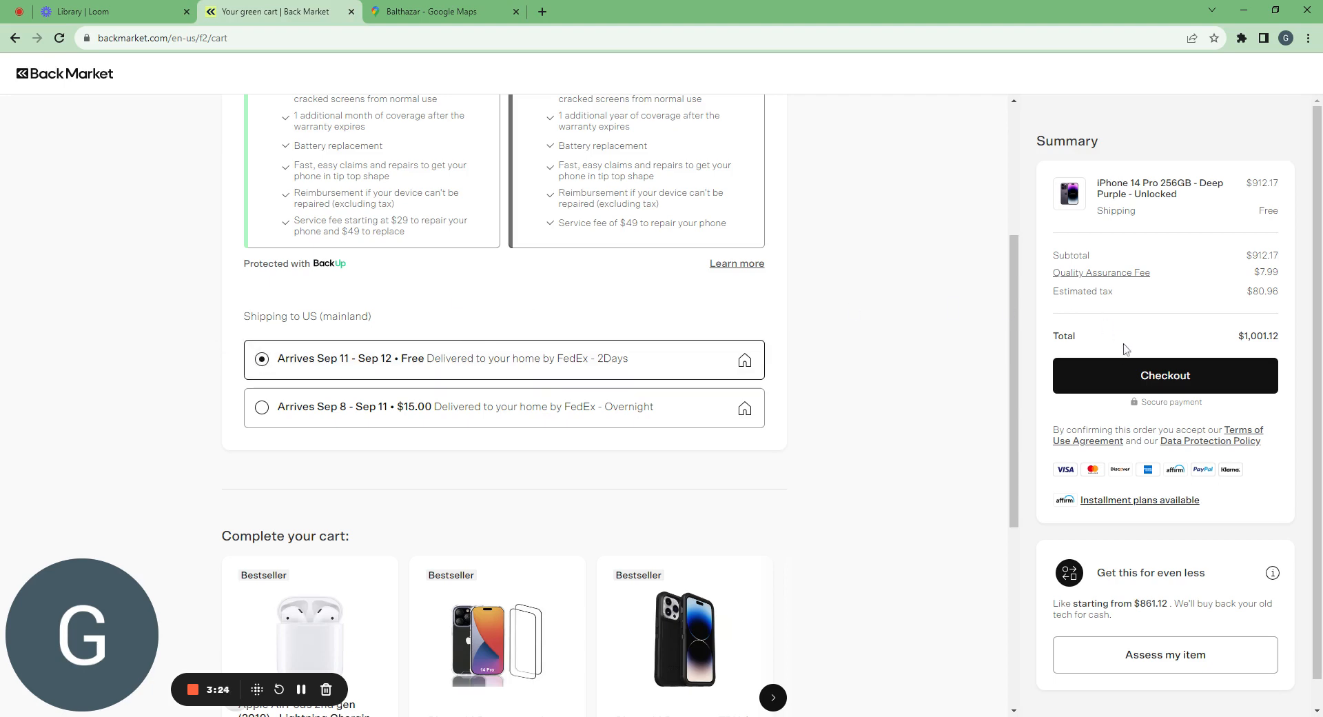
Step: Start checkout, choose 'Continue with no coverage', and proceed to address confirmation
left_click(1164, 375)
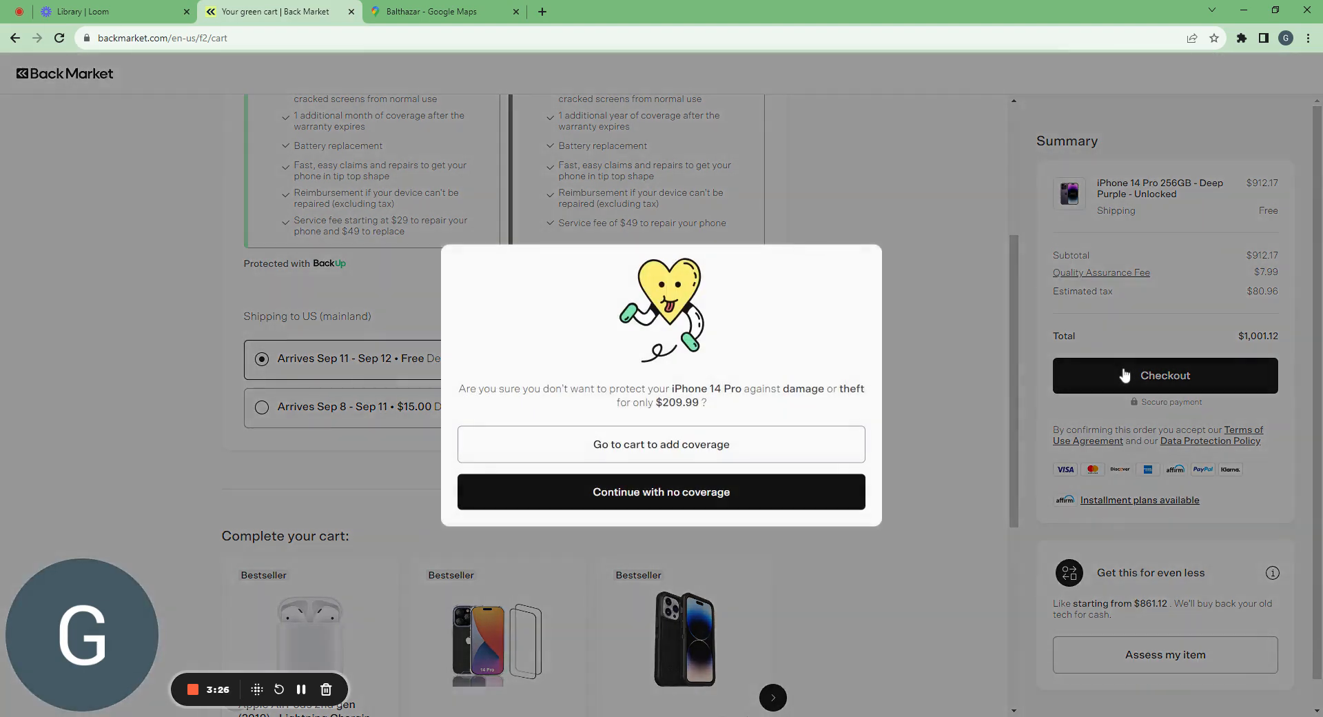
left_click(661, 491)
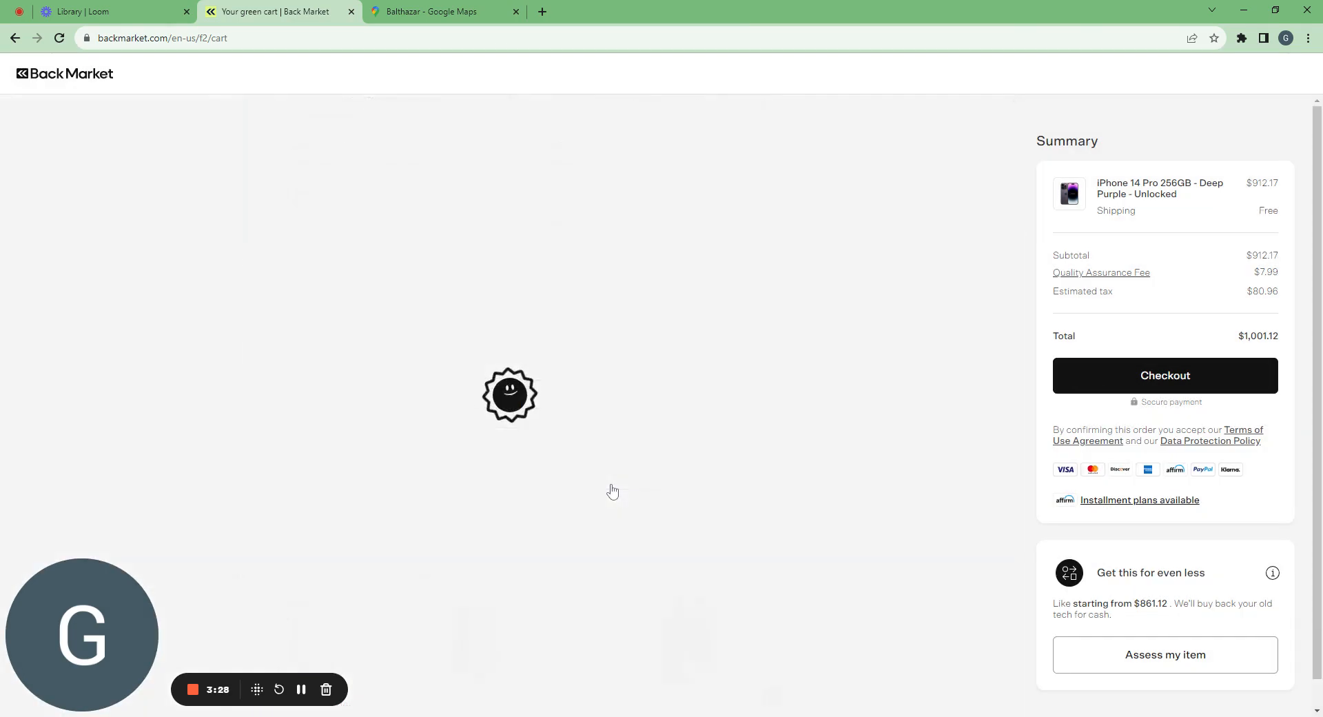
left_click(1165, 375)
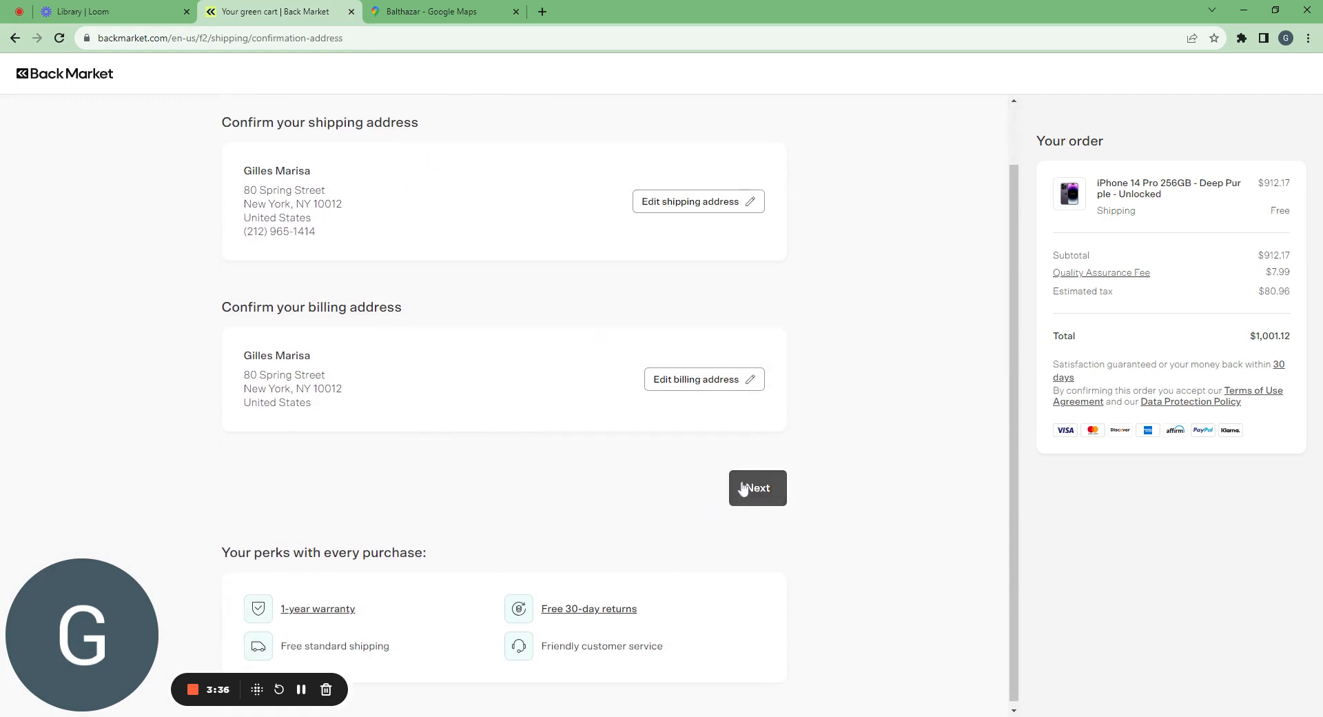
left_click(756, 487)
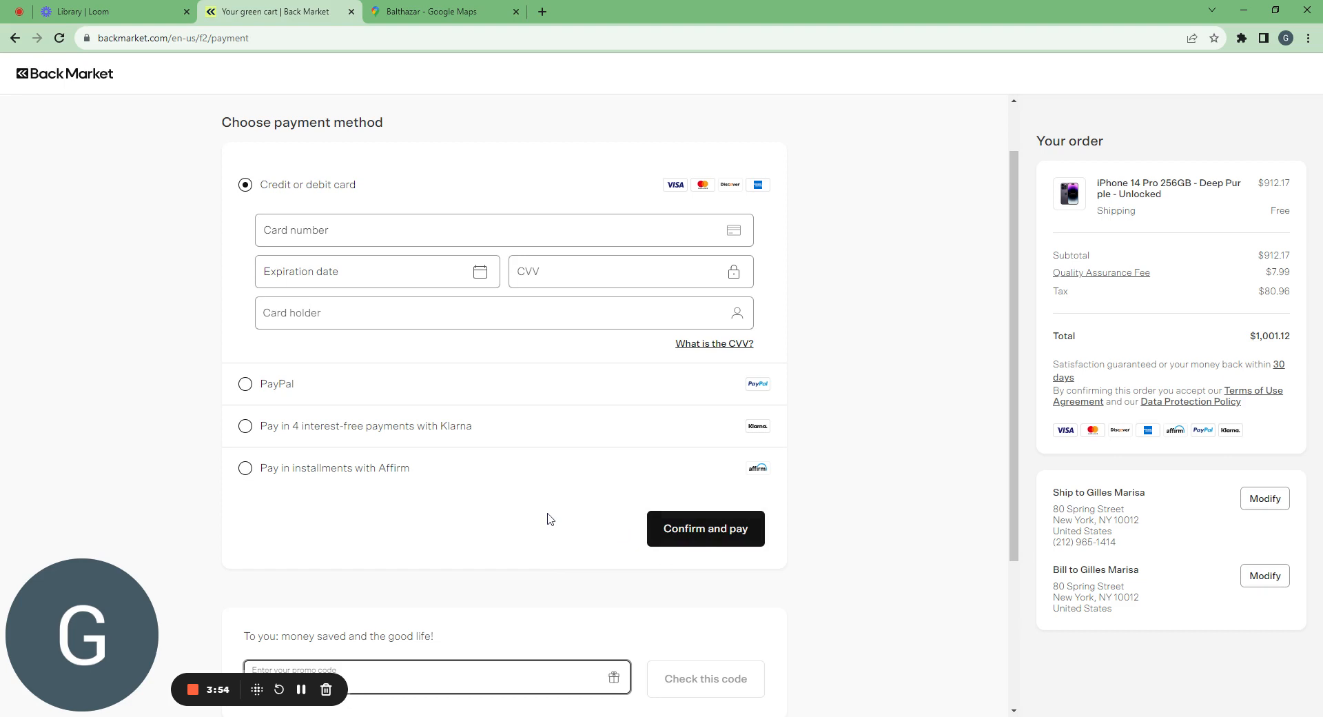
mouse_move(524, 507)
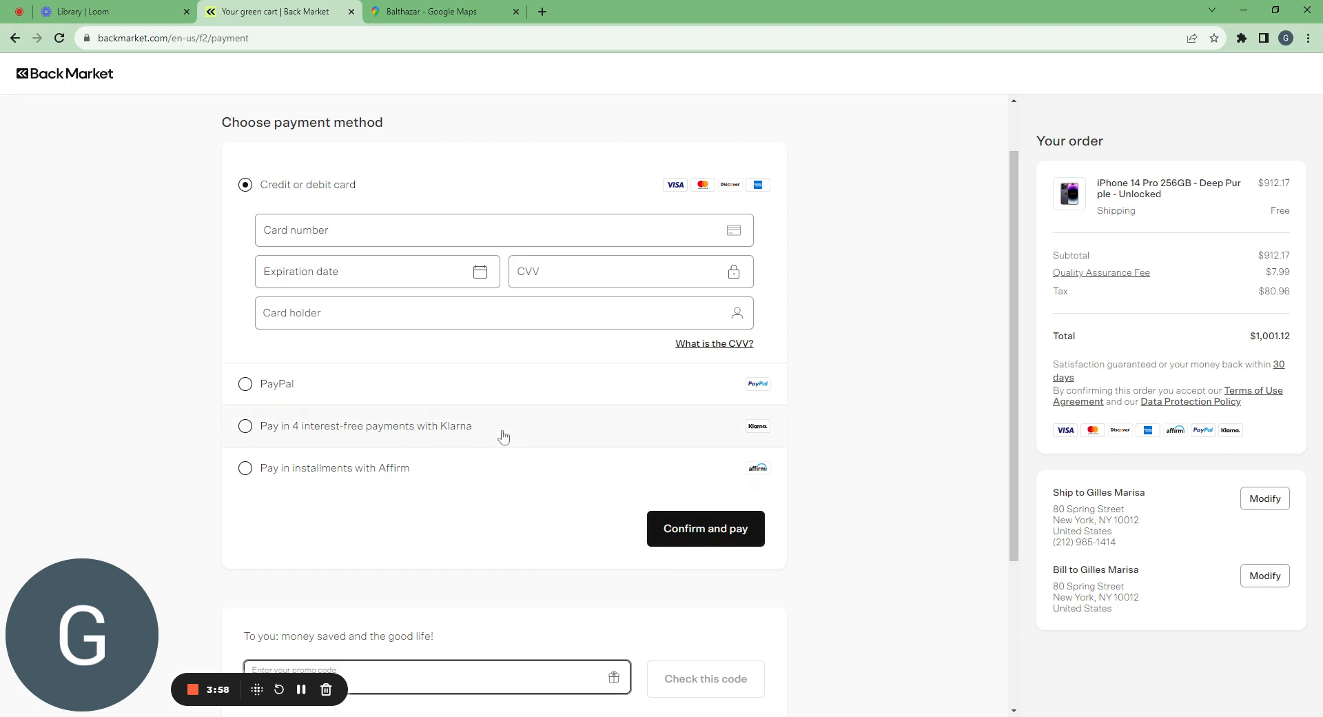
left_click(245, 468)
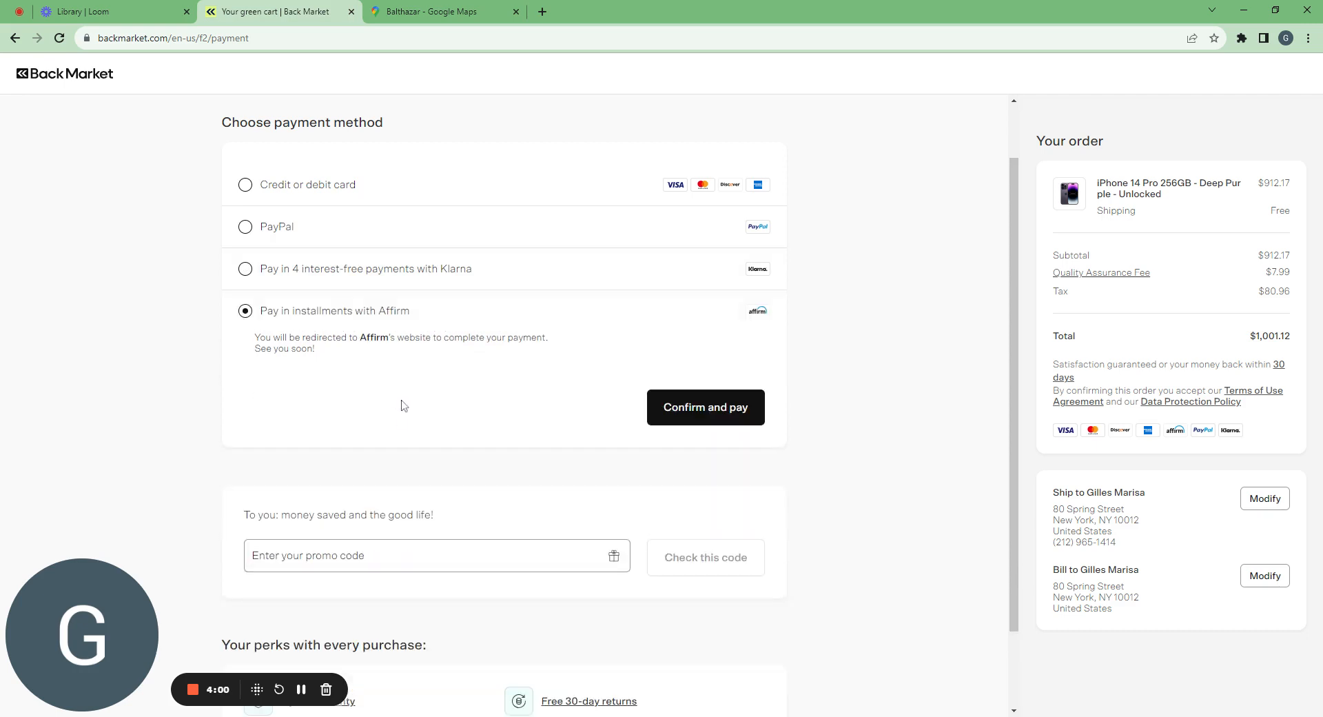
mouse_move(354, 337)
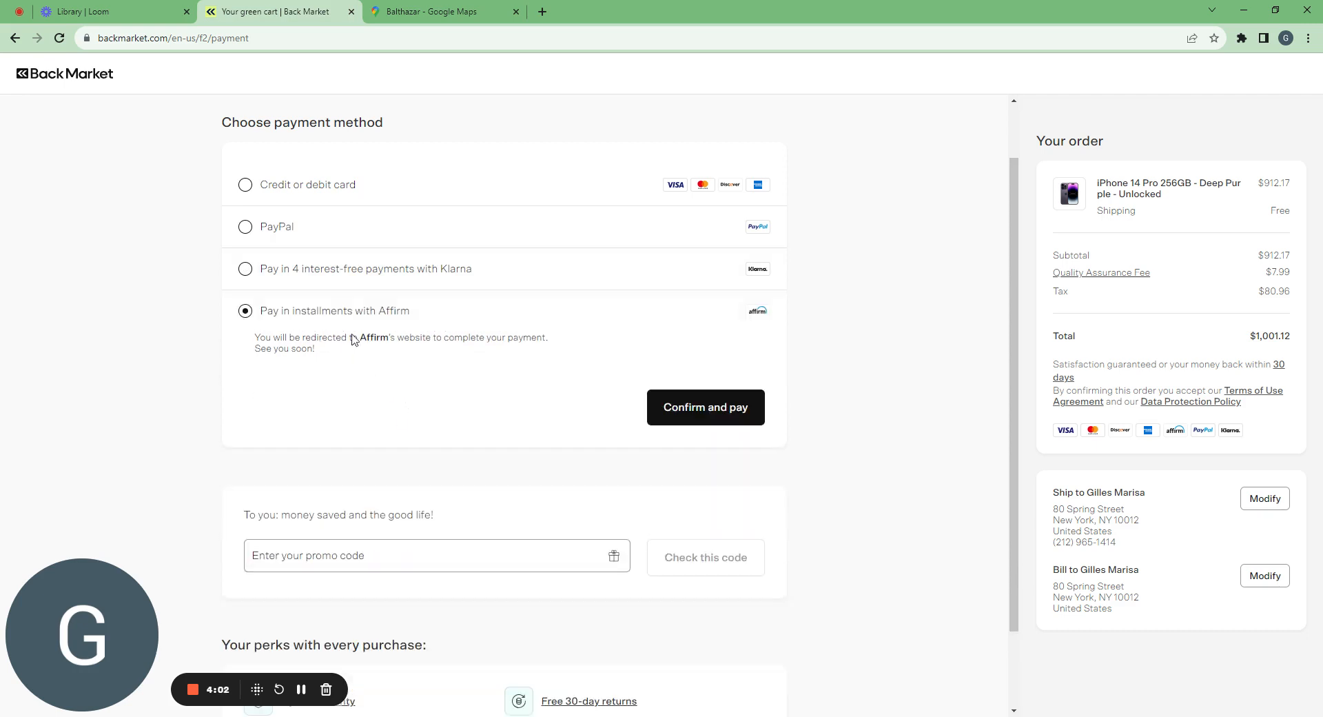
mouse_move(356, 338)
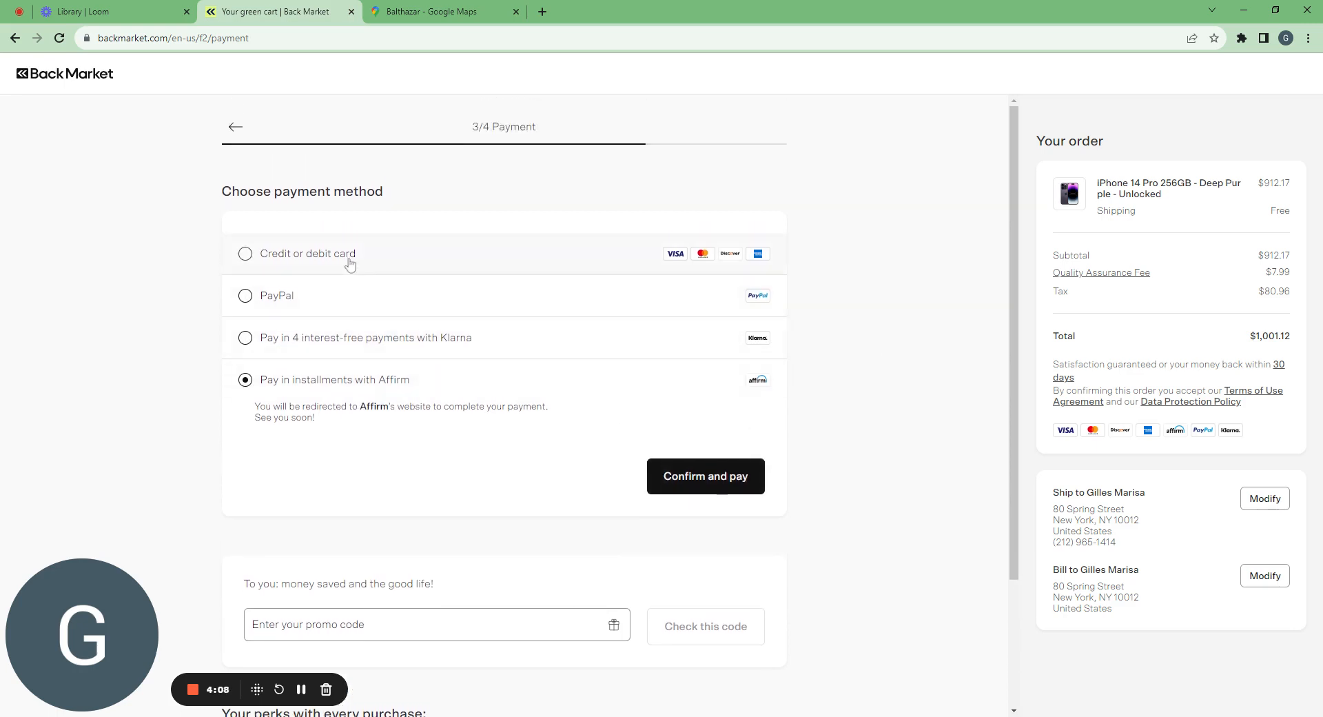
left_click(245, 253)
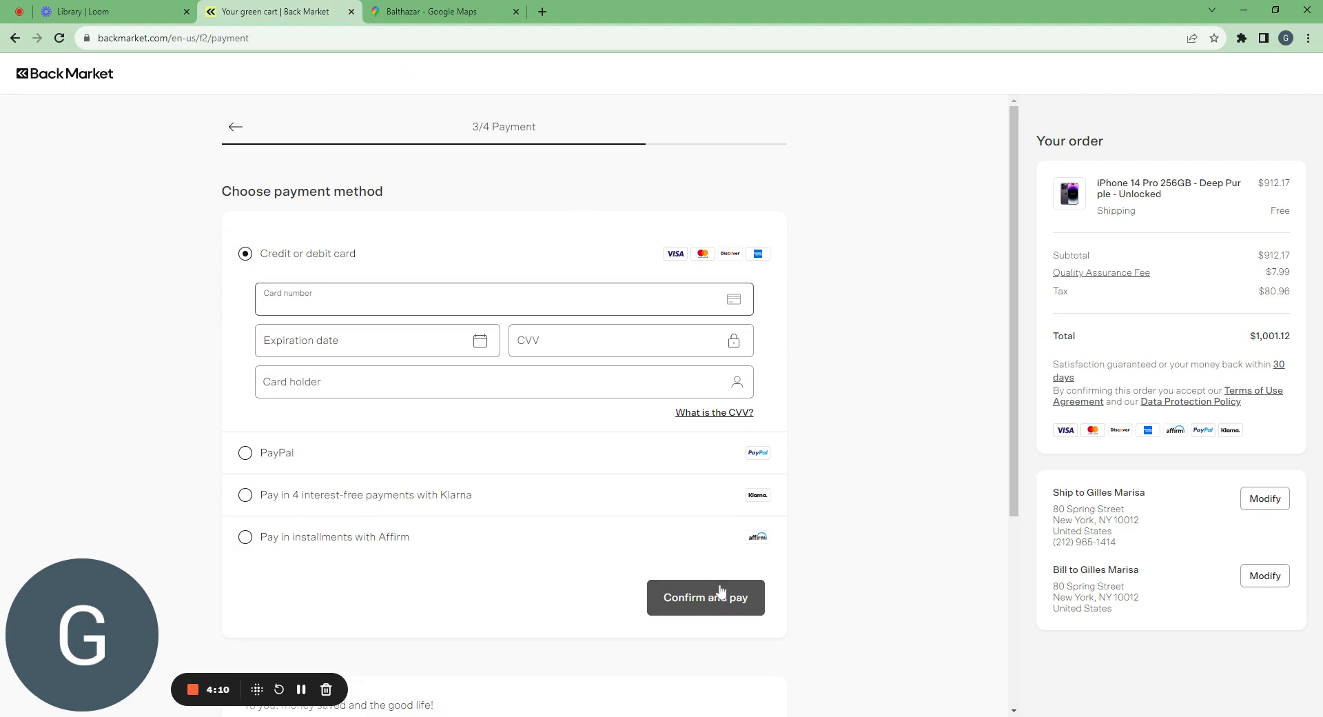
left_click(498, 300)
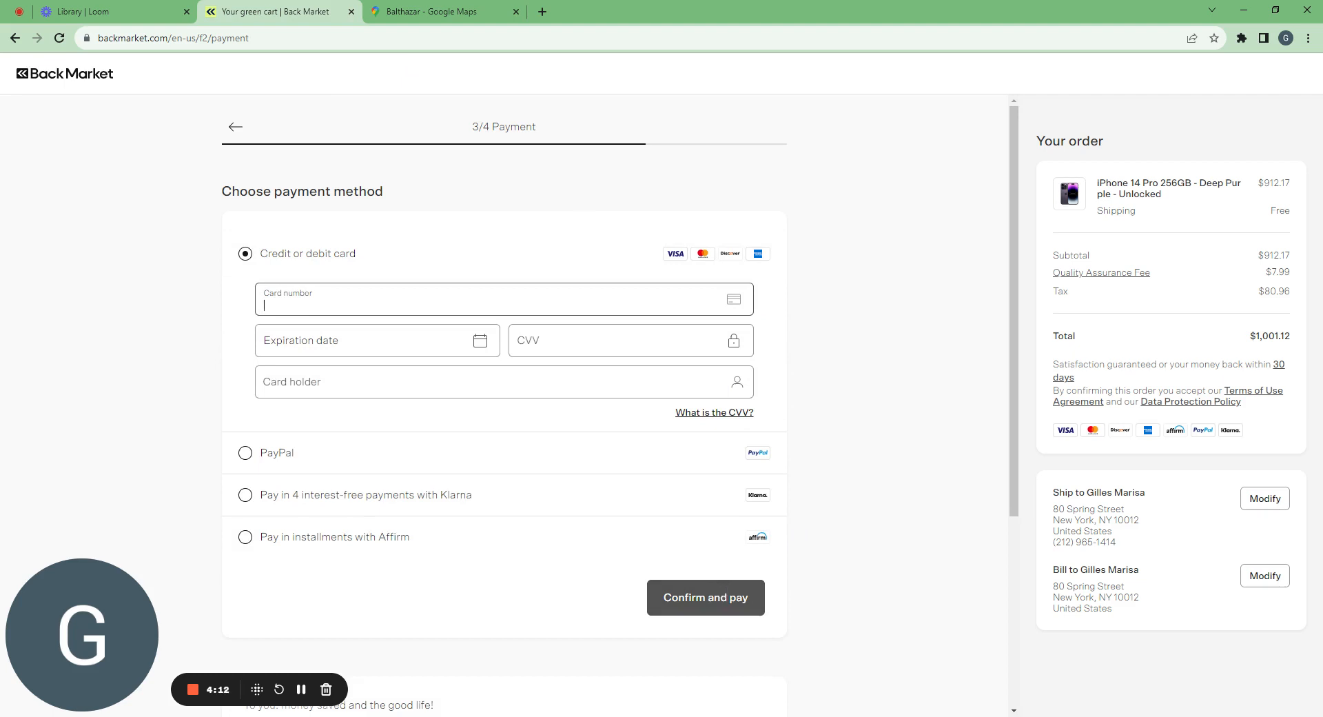